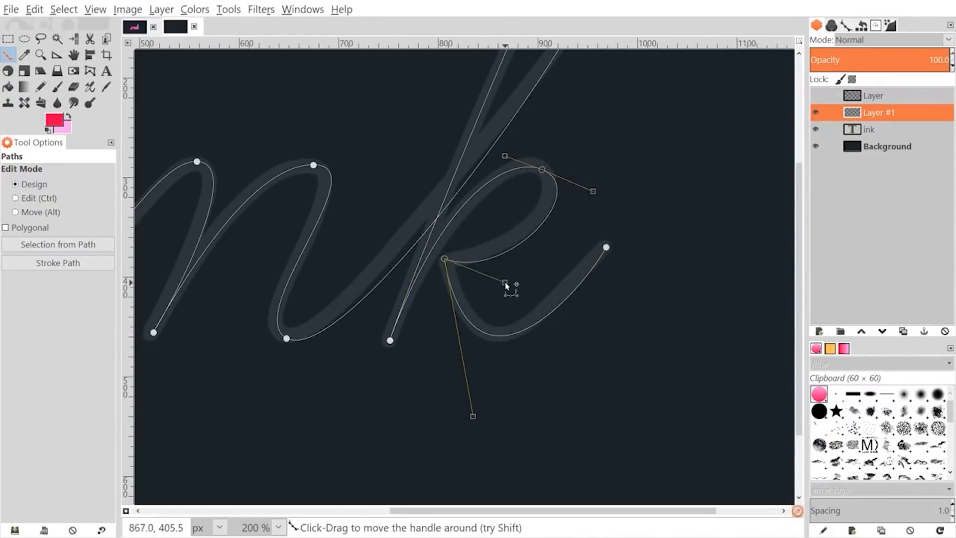
Stroke the cursive lettering path with the Paintbrush in pink.
{"action": "left_click", "coordinate": [57, 263]}
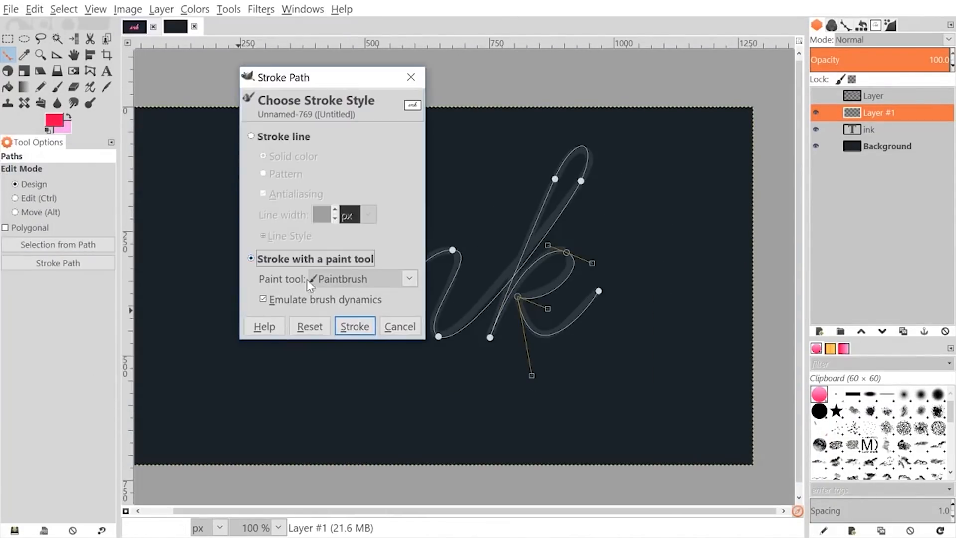
{"action": "left_click", "coordinate": [353, 326]}
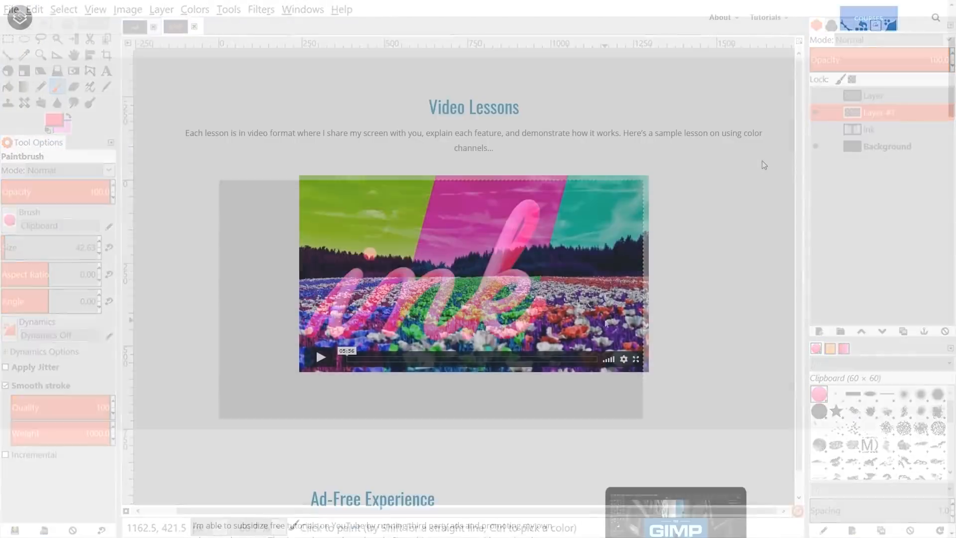
Scroll through the Logos By Nick GIMP course curriculum toward the Hue-Chroma lesson.
{"action": "scroll", "scroll_direction": "down", "scroll_amount": 3}
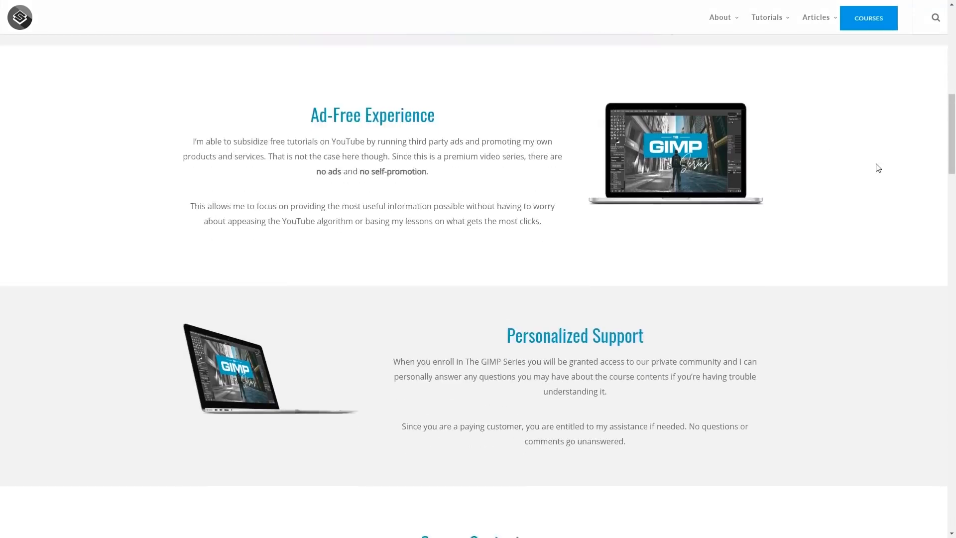
{"action": "scroll", "scroll_direction": "down", "scroll_amount": 3}
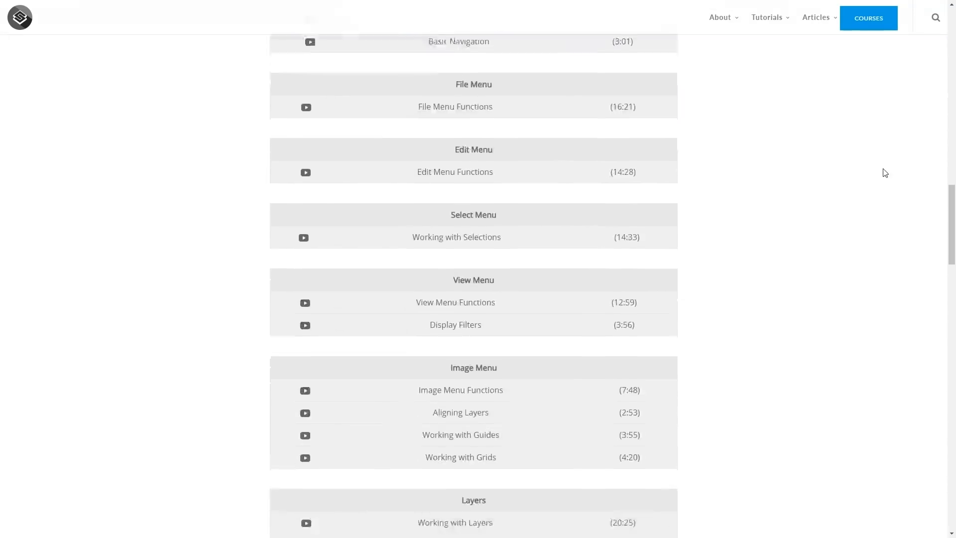
{"action": "scroll", "scroll_direction": "down", "scroll_amount": 3}
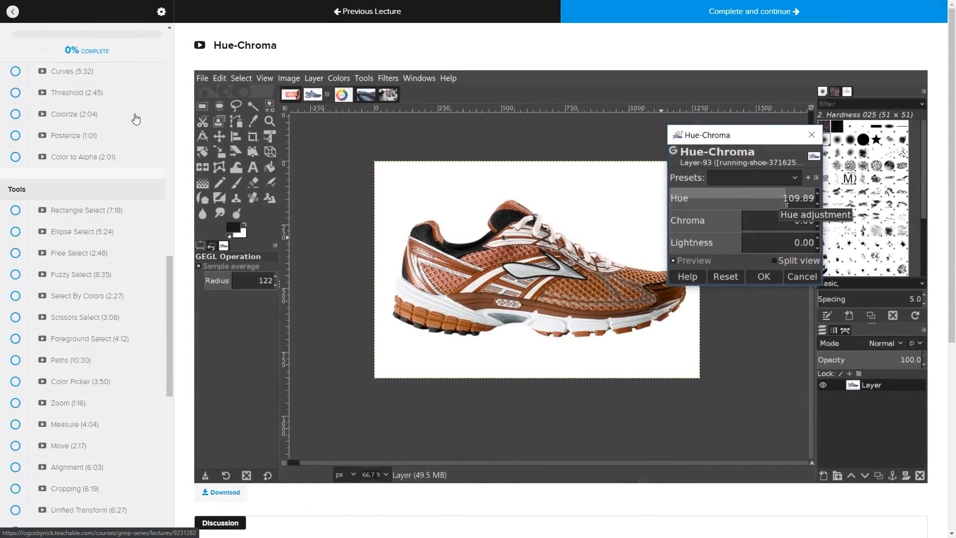
{"action": "scroll", "scroll_direction": "down", "scroll_amount": 3}
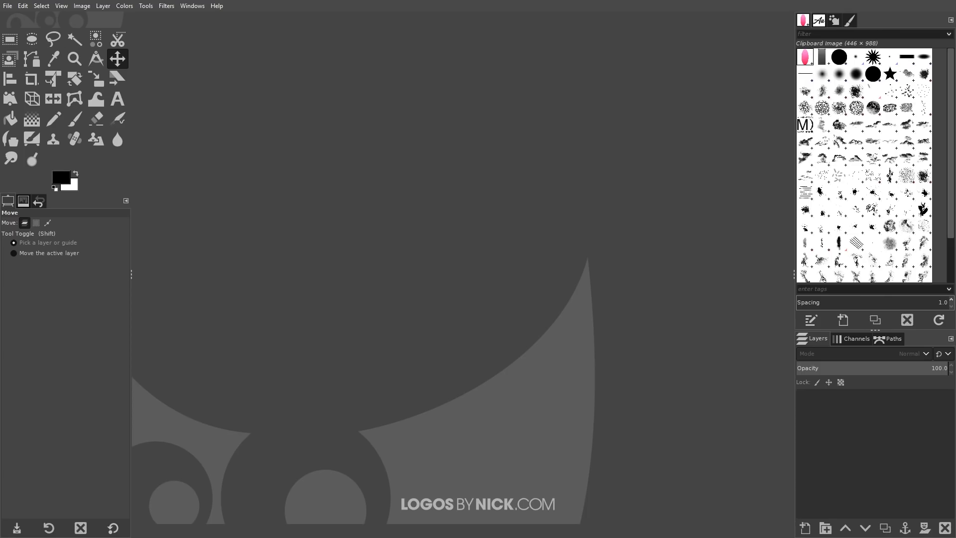
Make a new 1280 × 1280 px image with a white background layer.
{"action": "left_click", "coordinate": [8, 5]}
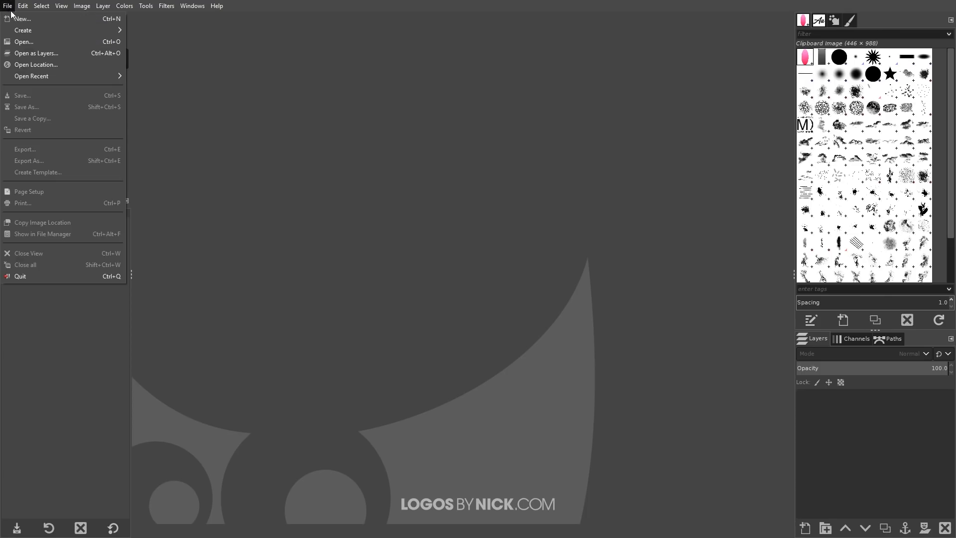
{"action": "left_click", "coordinate": [22, 18]}
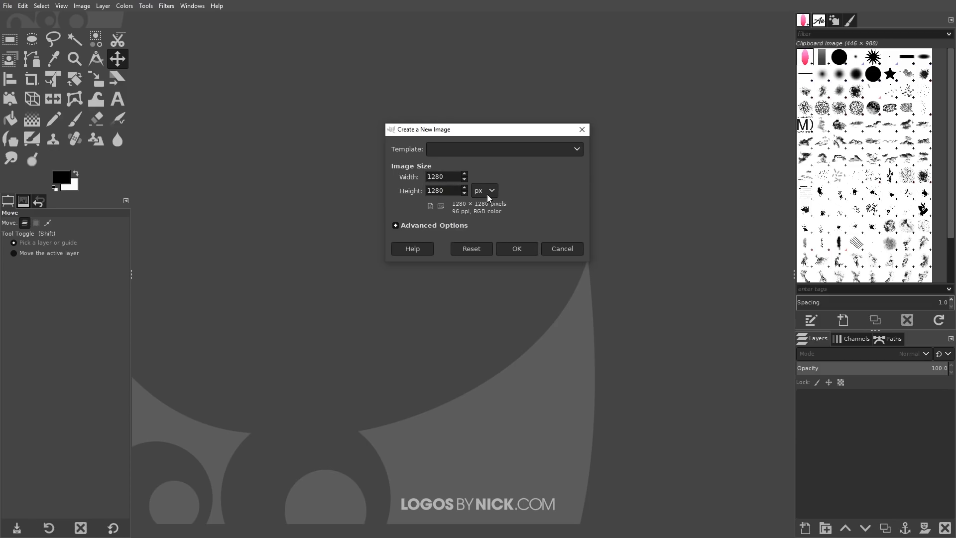
{"action": "left_click", "coordinate": [515, 248]}
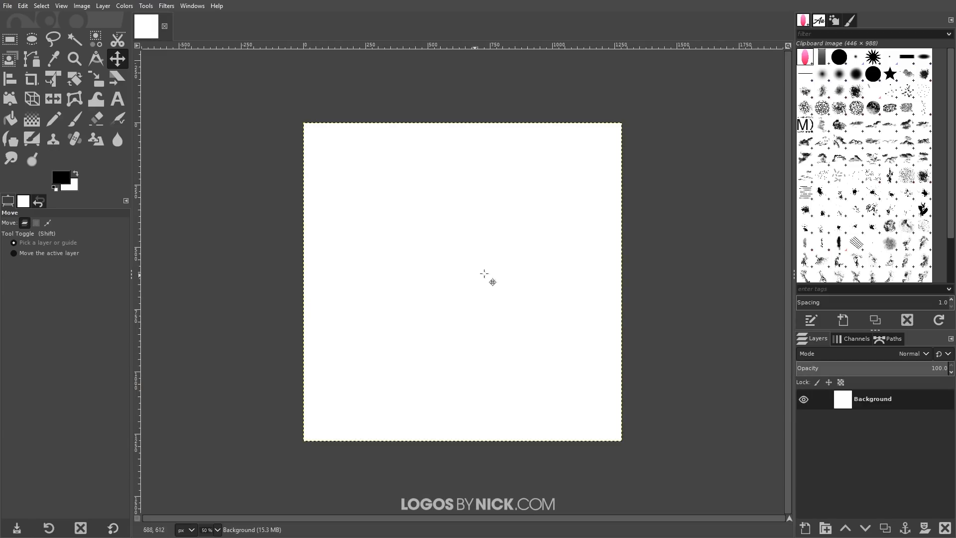
{"action": "mouse_move", "coordinate": [522, 223]}
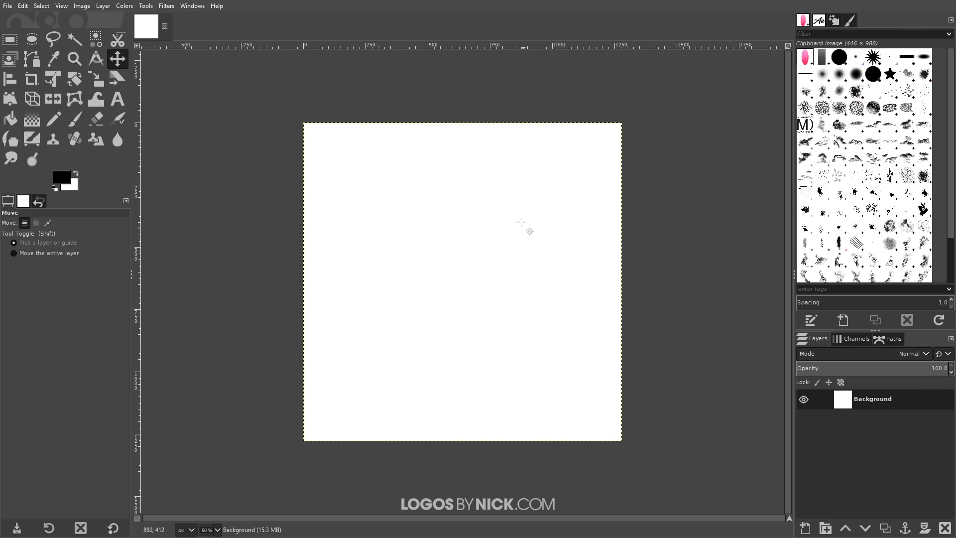
{"action": "mouse_move", "coordinate": [497, 278]}
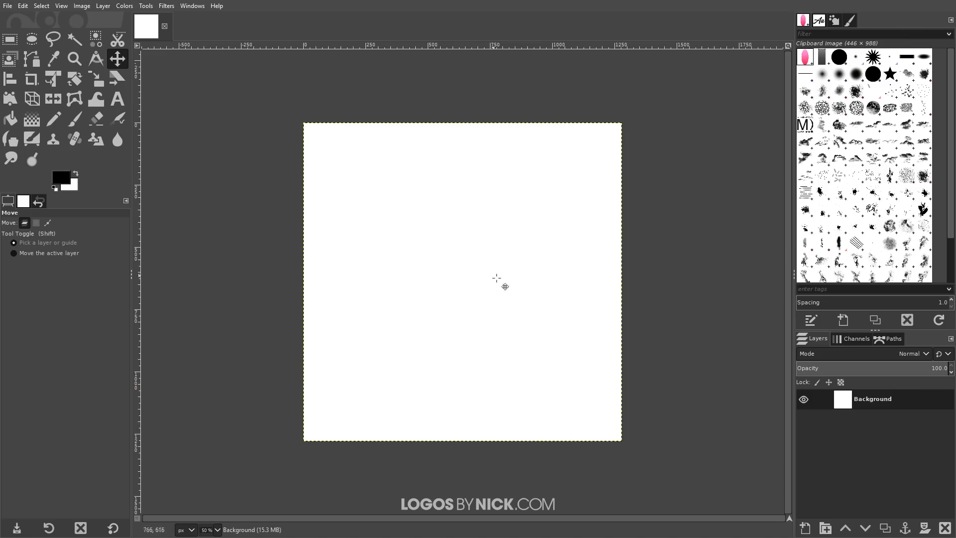
Type a large cursive G in Heather Oliver, centre it, and lower opacity to about 51.
{"action": "left_click", "coordinate": [117, 99]}
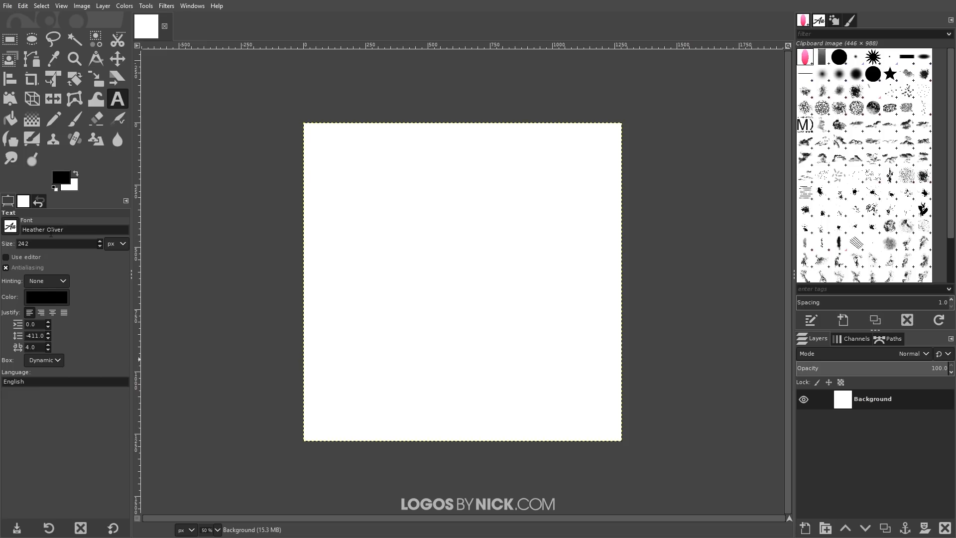
{"action": "mouse_move", "coordinate": [405, 273]}
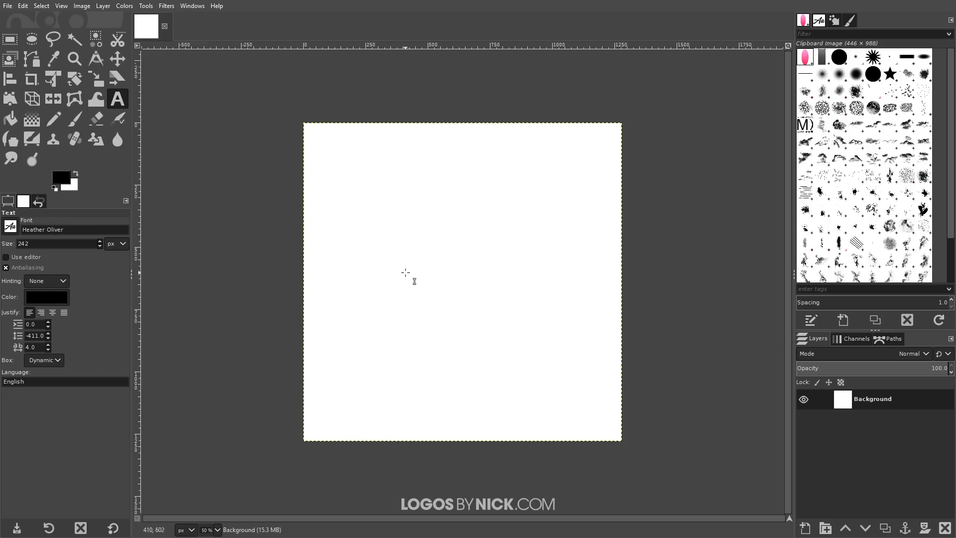
{"action": "left_click", "coordinate": [419, 255]}
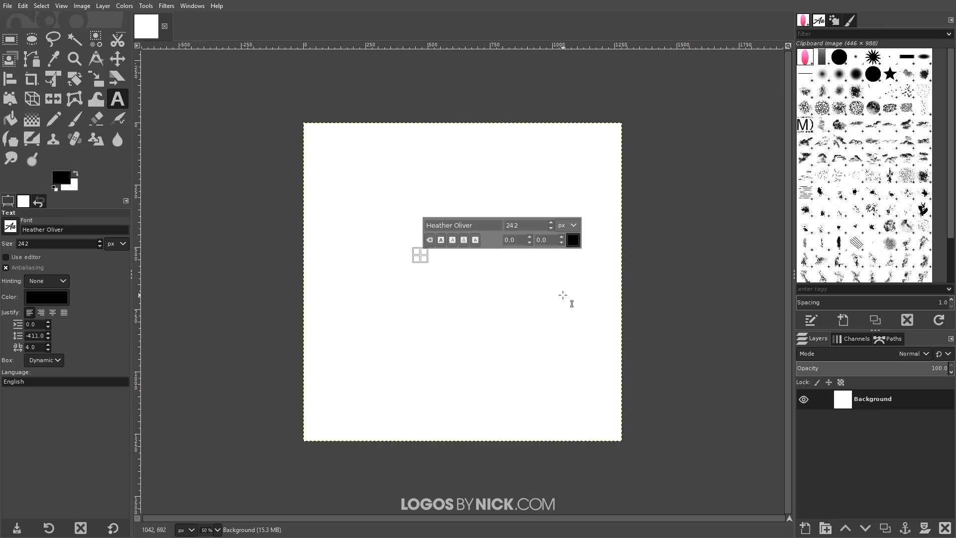
{"action": "type", "text": "G"}
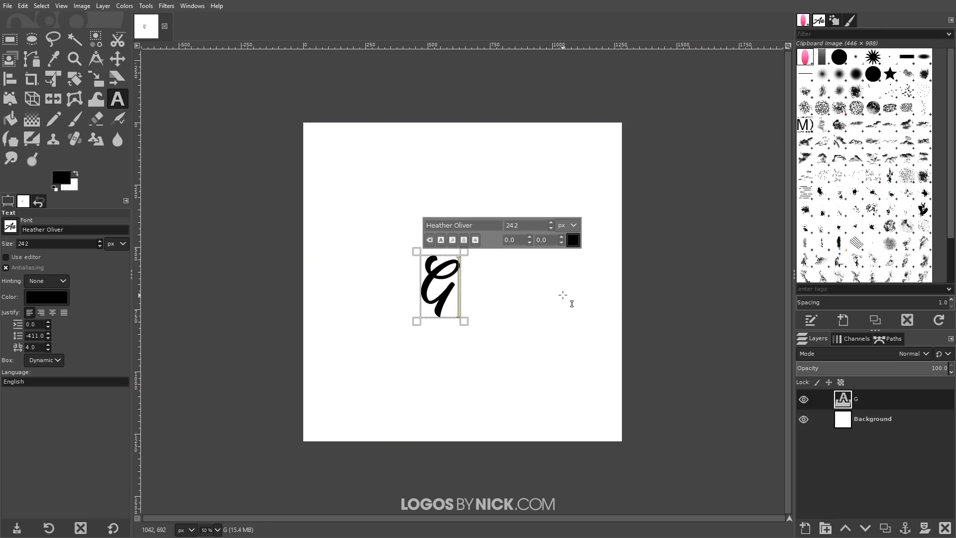
{"action": "mouse_move", "coordinate": [456, 293]}
{"action": "type", "text": "978"}
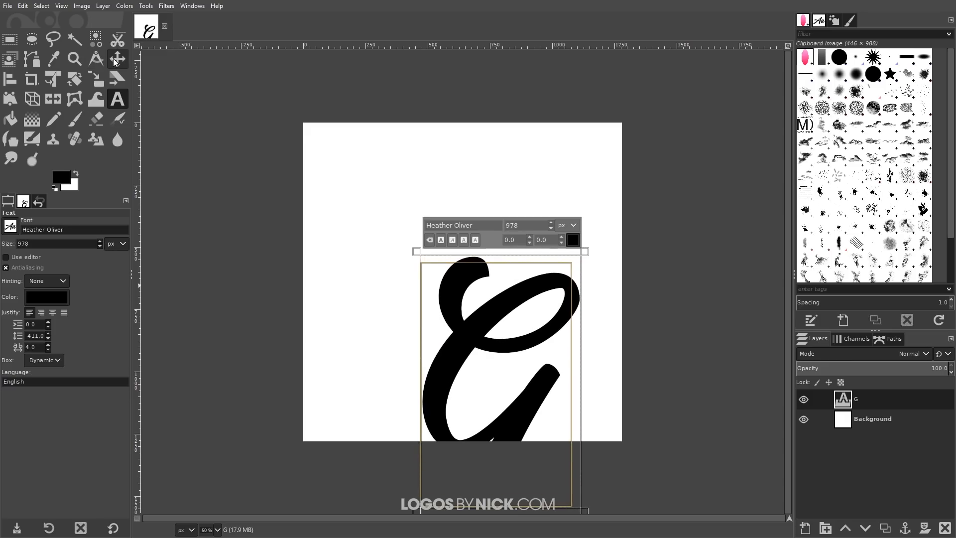
{"action": "left_click", "coordinate": [116, 58]}
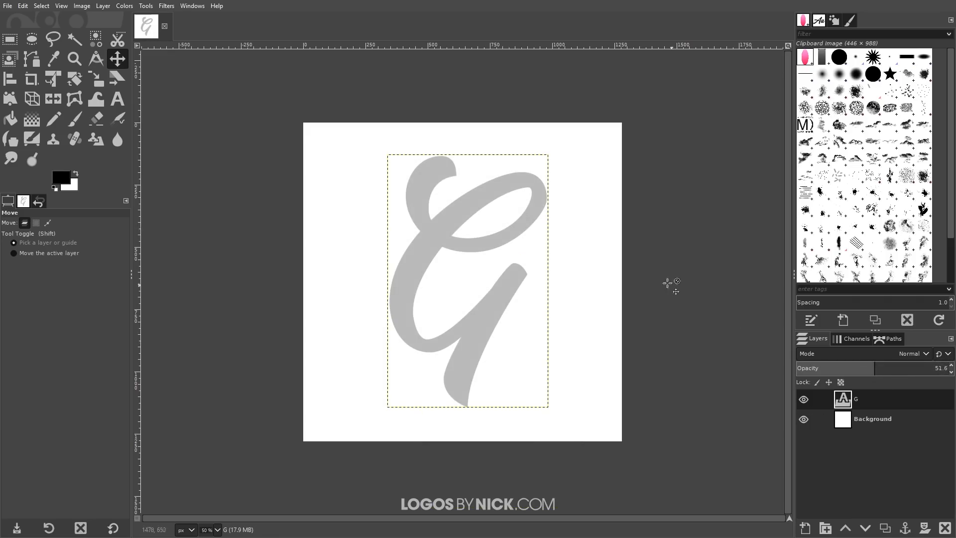
{"action": "mouse_move", "coordinate": [663, 282]}
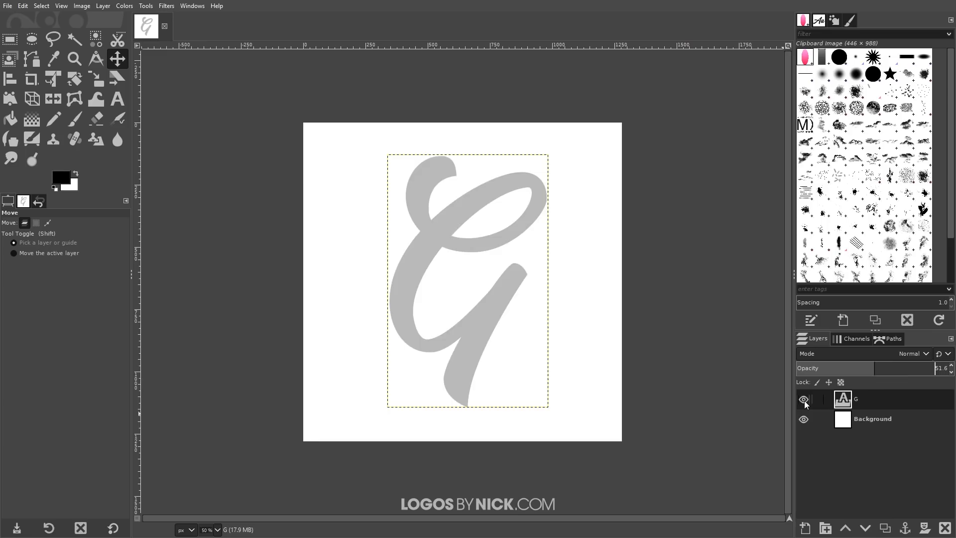
Hide the G text layer and add a transparent-filled new layer above it.
{"action": "left_click", "coordinate": [804, 402]}
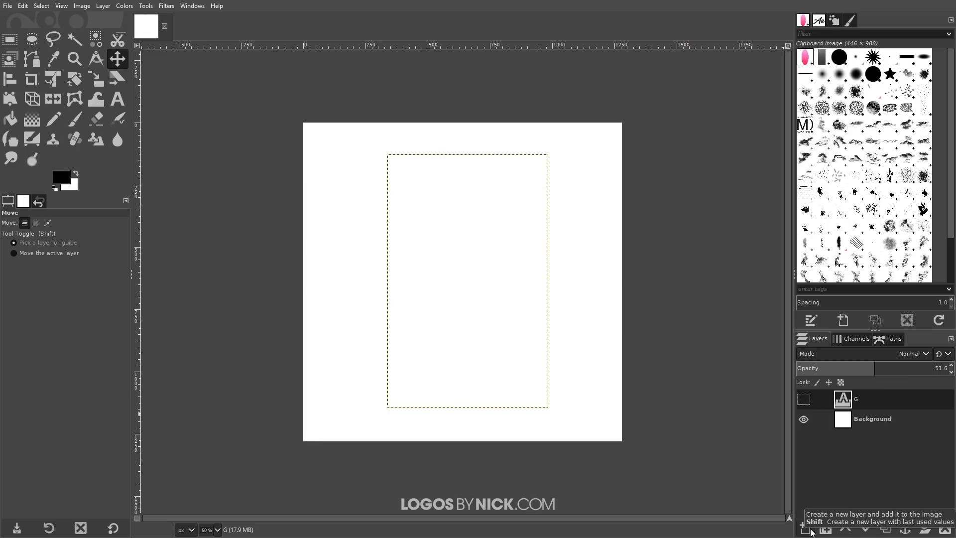
{"action": "left_click", "coordinate": [806, 528]}
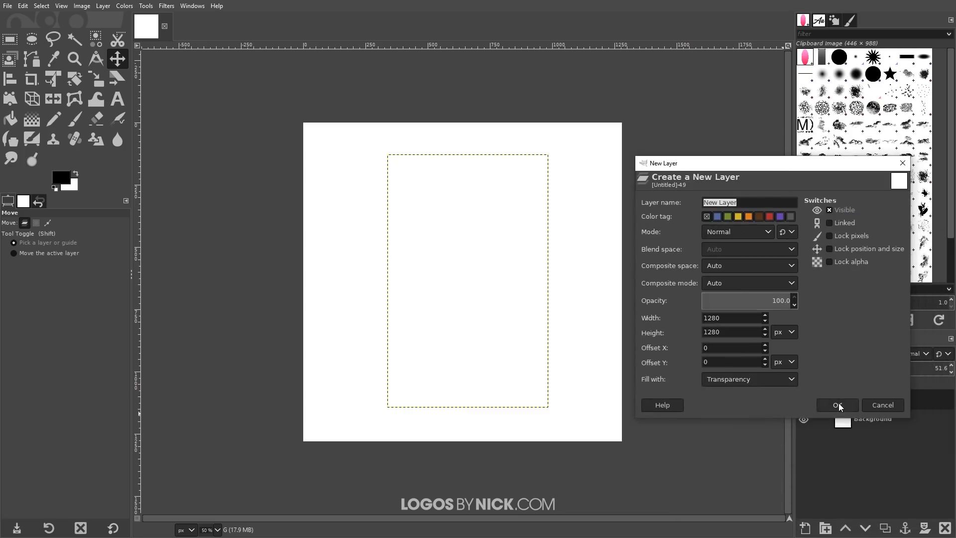
{"action": "left_click", "coordinate": [836, 405]}
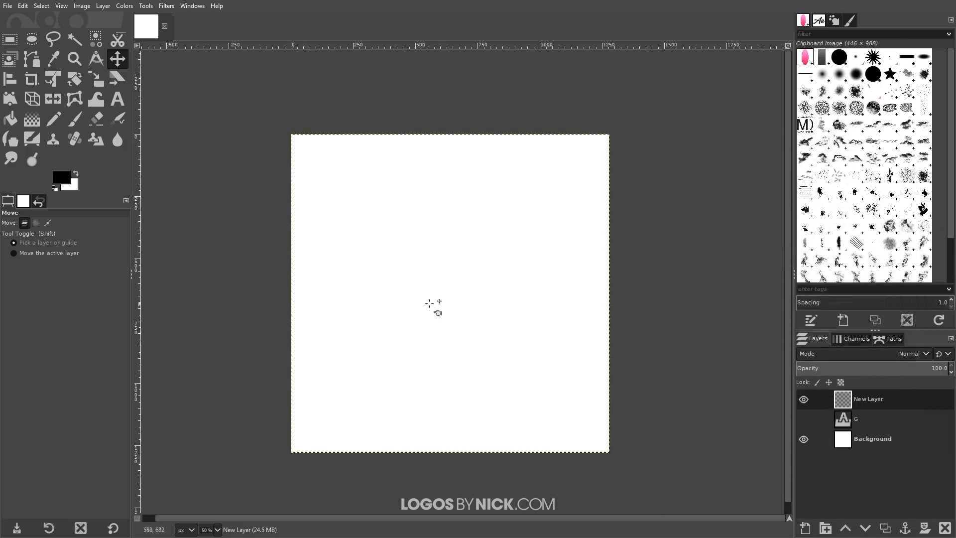
{"action": "mouse_move", "coordinate": [488, 279]}
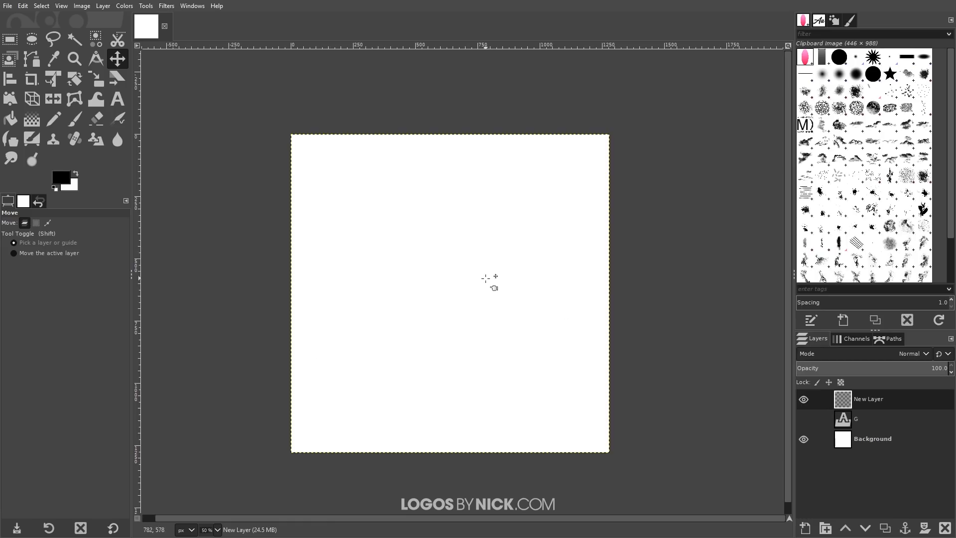
{"action": "mouse_move", "coordinate": [176, 369]}
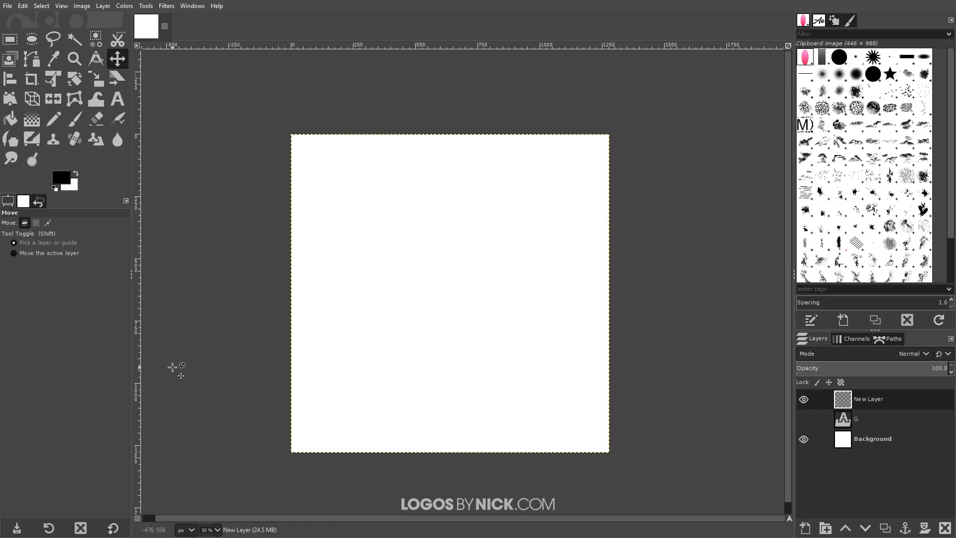
{"action": "mouse_move", "coordinate": [103, 174]}
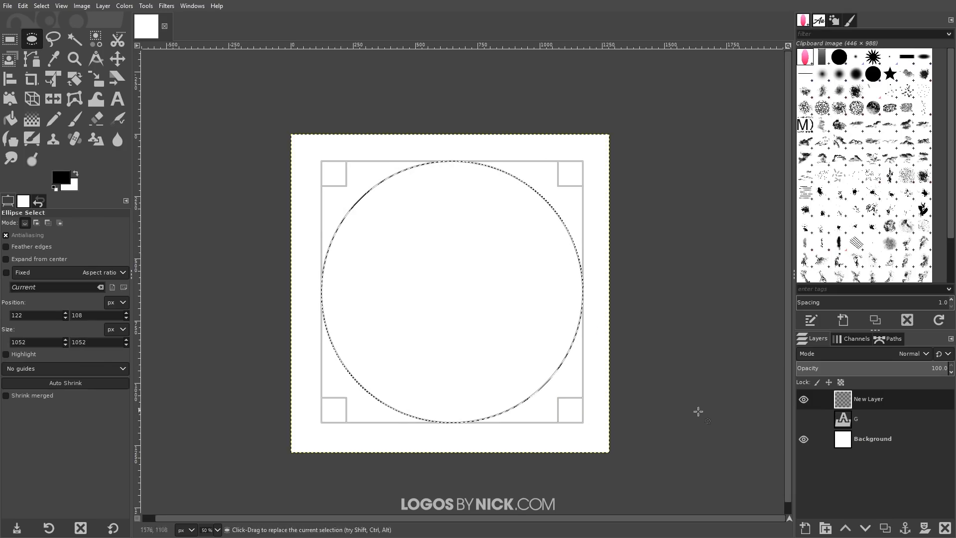
{"action": "mouse_move", "coordinate": [461, 344]}
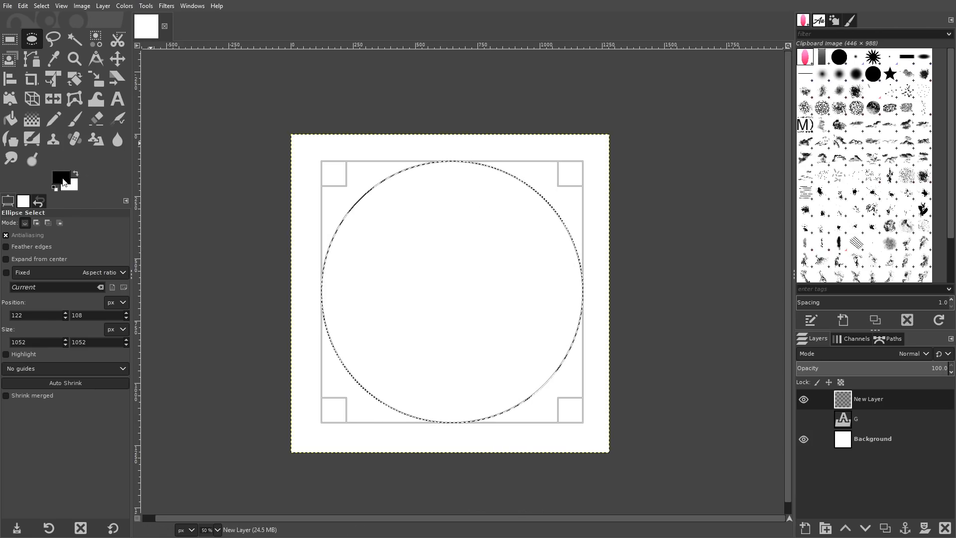
{"action": "mouse_move", "coordinate": [59, 181]}
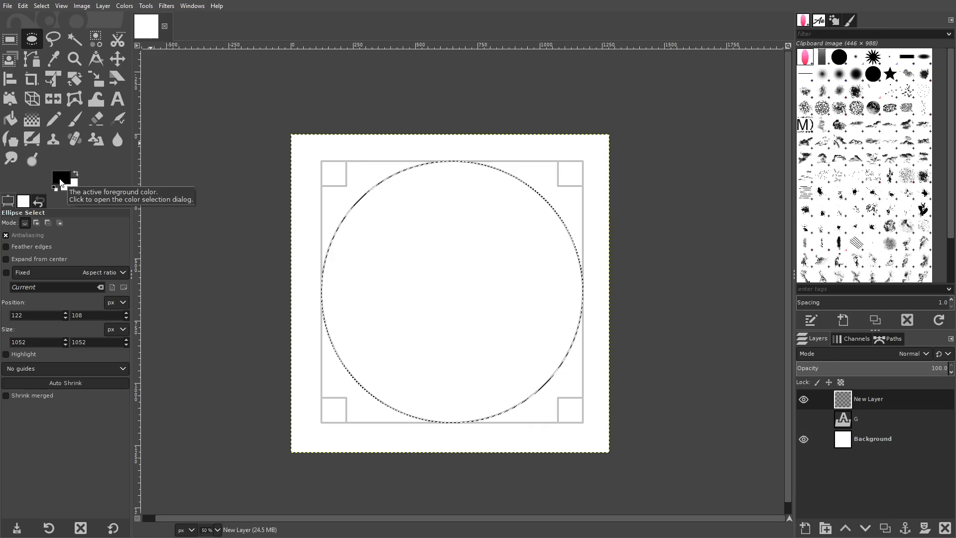
Set the foreground colour to red ff002a and the background to pink ffa6eb.
{"action": "left_click", "coordinate": [57, 182]}
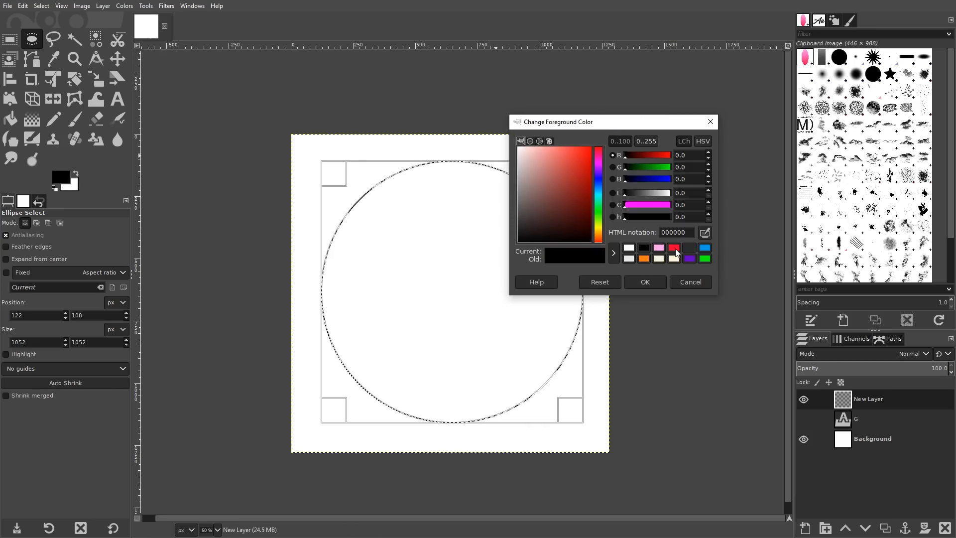
{"action": "left_click", "coordinate": [673, 247]}
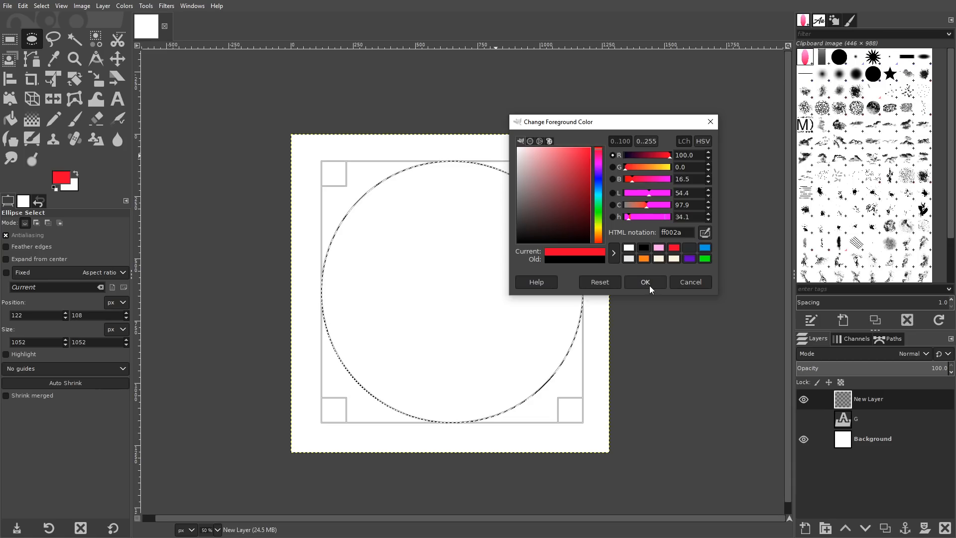
{"action": "left_click", "coordinate": [644, 281]}
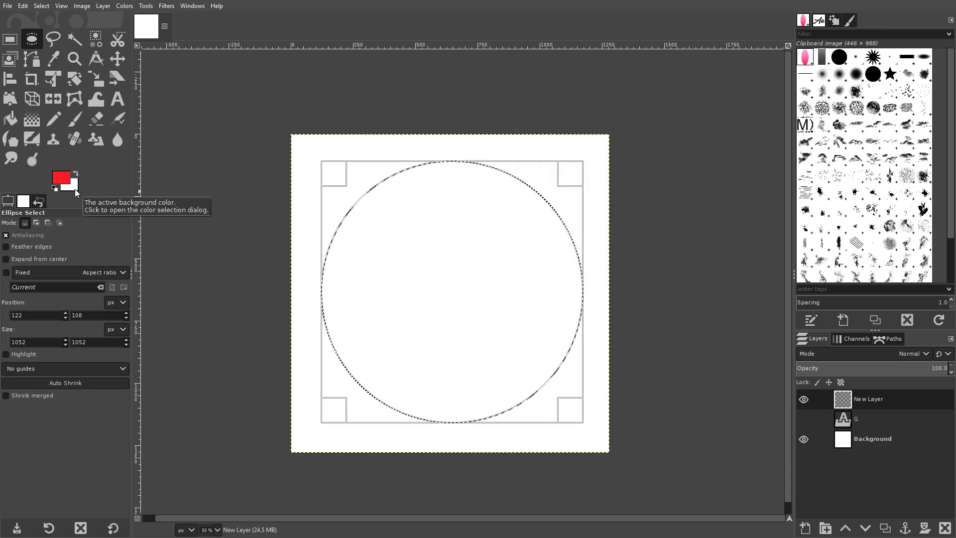
{"action": "left_click", "coordinate": [71, 185]}
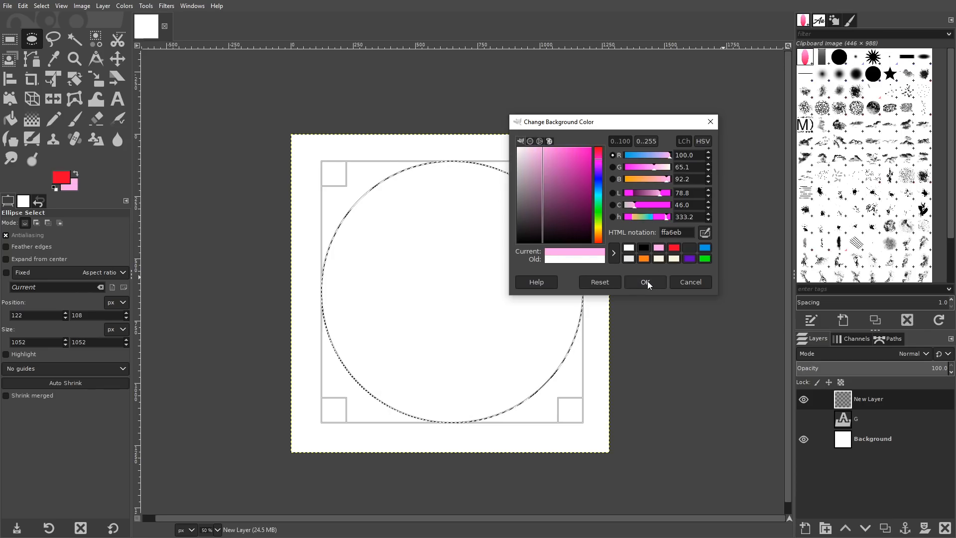
{"action": "left_click", "coordinate": [644, 282]}
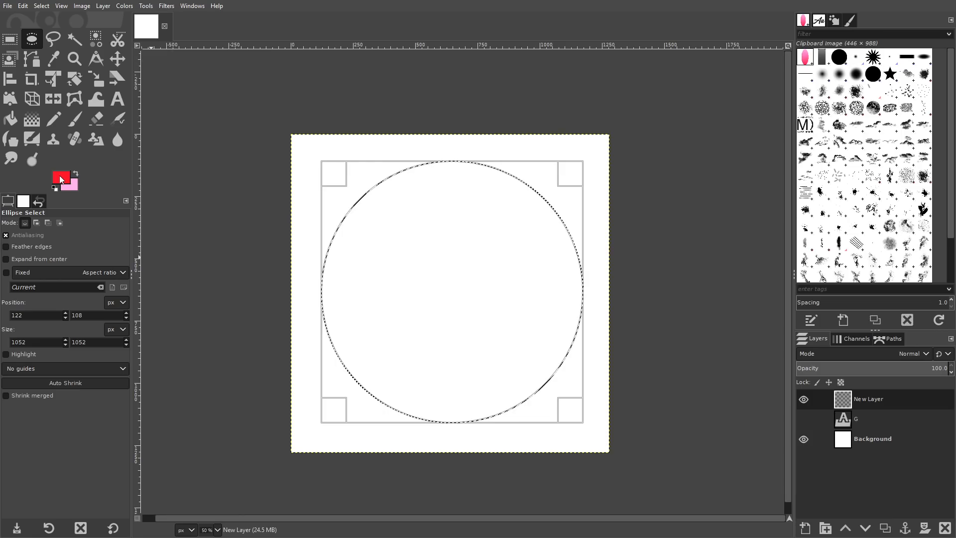
{"action": "mouse_move", "coordinate": [72, 178]}
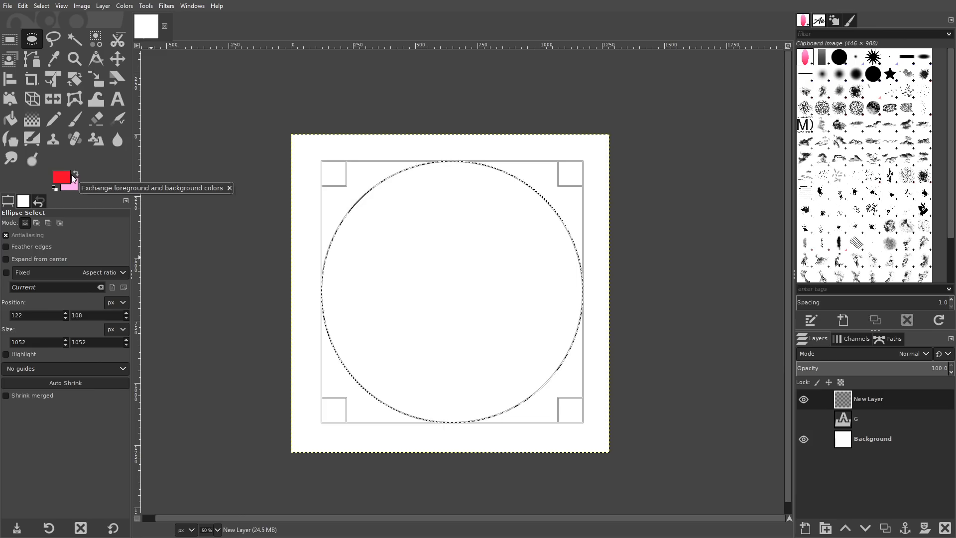
{"action": "mouse_move", "coordinate": [31, 119]}
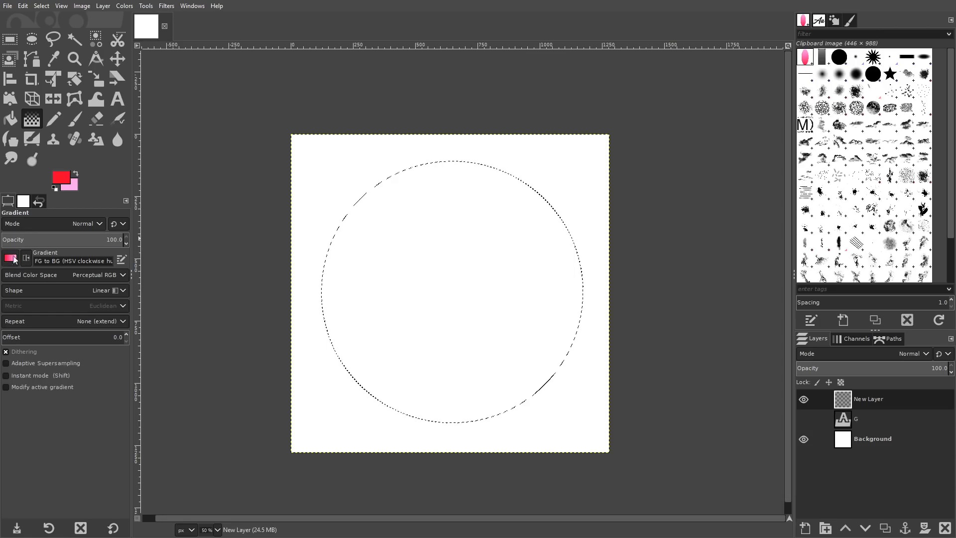
Fill the circle with the FG to BG gradient, pink at top to red at bottom.
{"action": "left_click", "coordinate": [11, 257]}
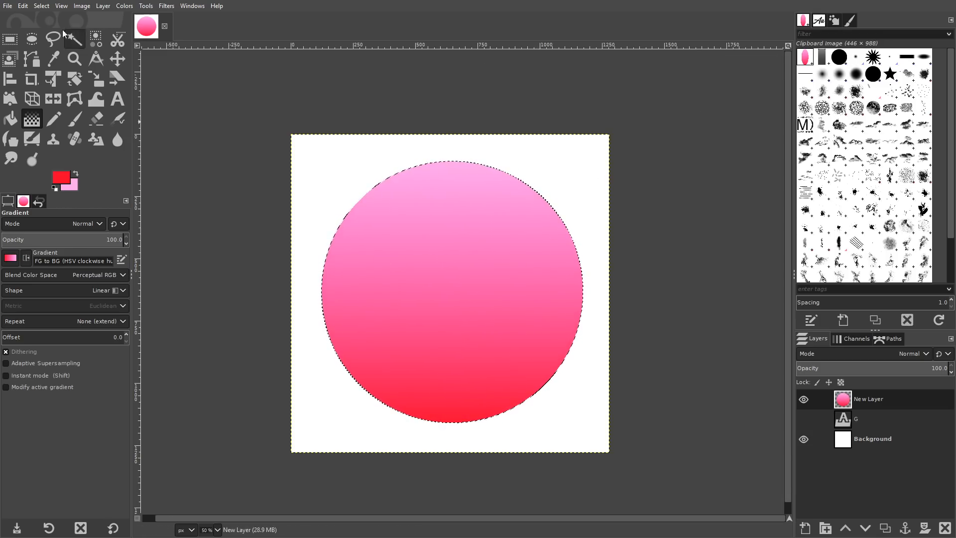
Select a tall oval in the gradient circle, feather it 5 px, and copy it.
{"action": "left_click", "coordinate": [30, 39]}
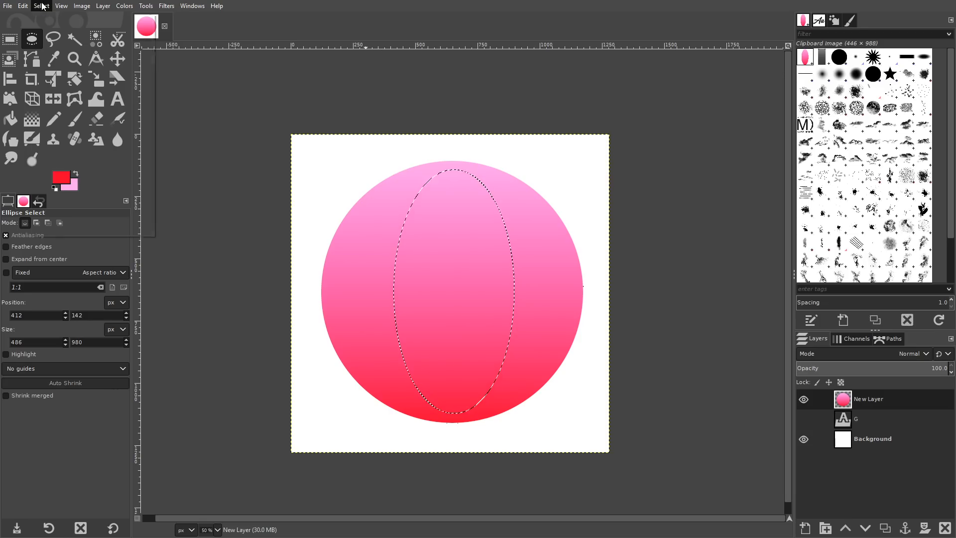
{"action": "left_click", "coordinate": [42, 5]}
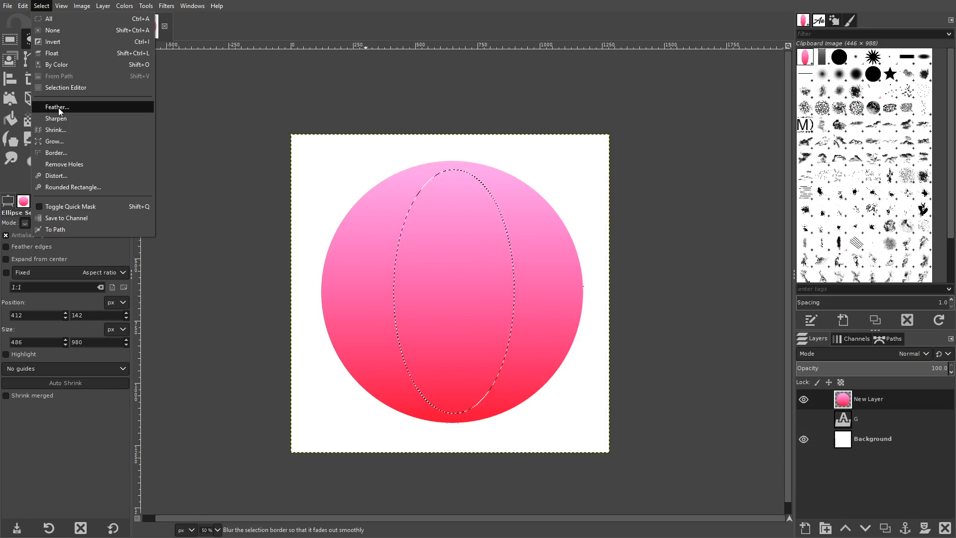
{"action": "left_click", "coordinate": [57, 106]}
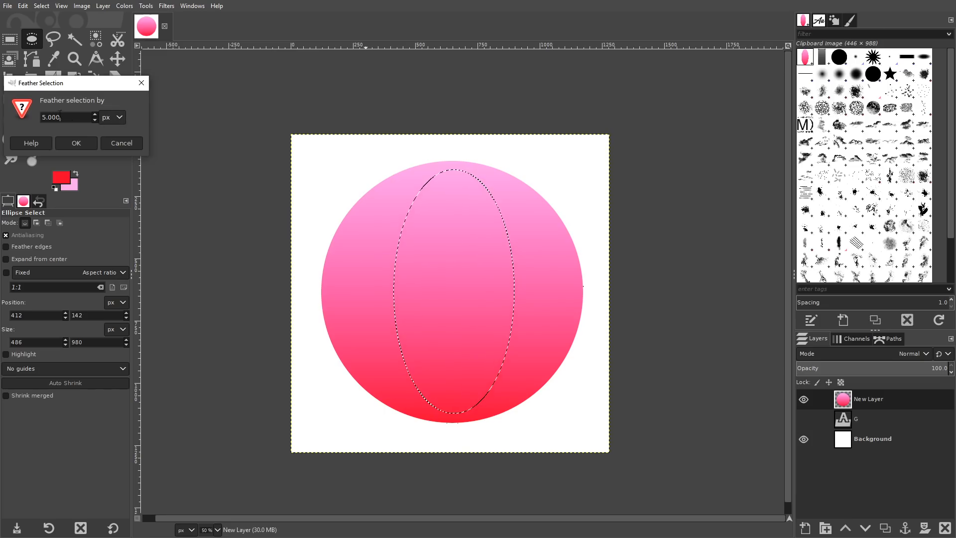
{"action": "left_click_drag", "start_coordinate": [73, 82], "coordinate": [134, 99]}
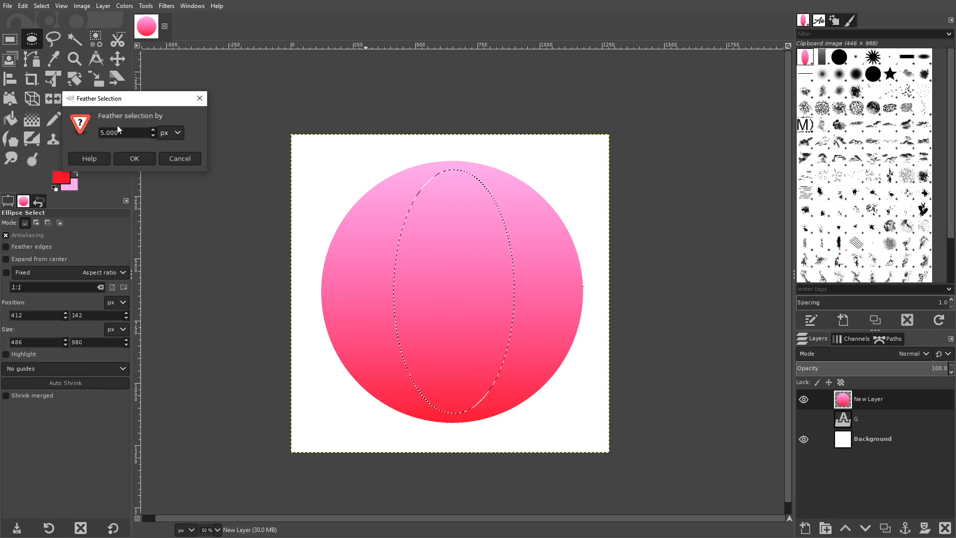
{"action": "left_click", "coordinate": [133, 158]}
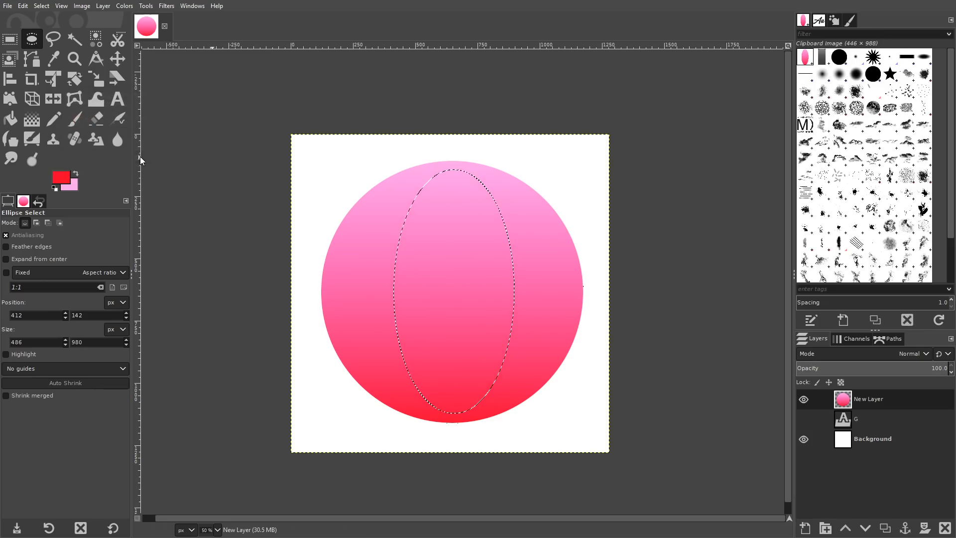
{"action": "left_click", "coordinate": [23, 6]}
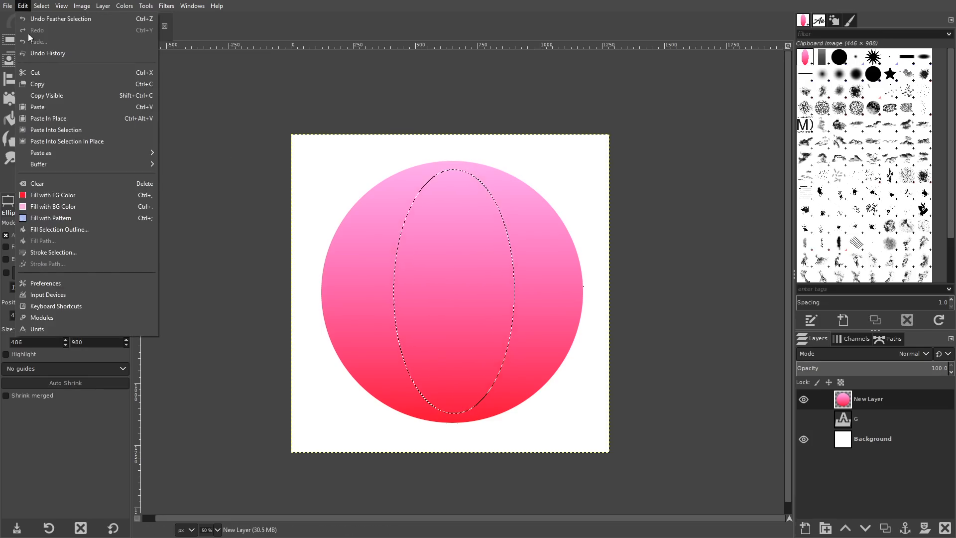
{"action": "left_click", "coordinate": [37, 84]}
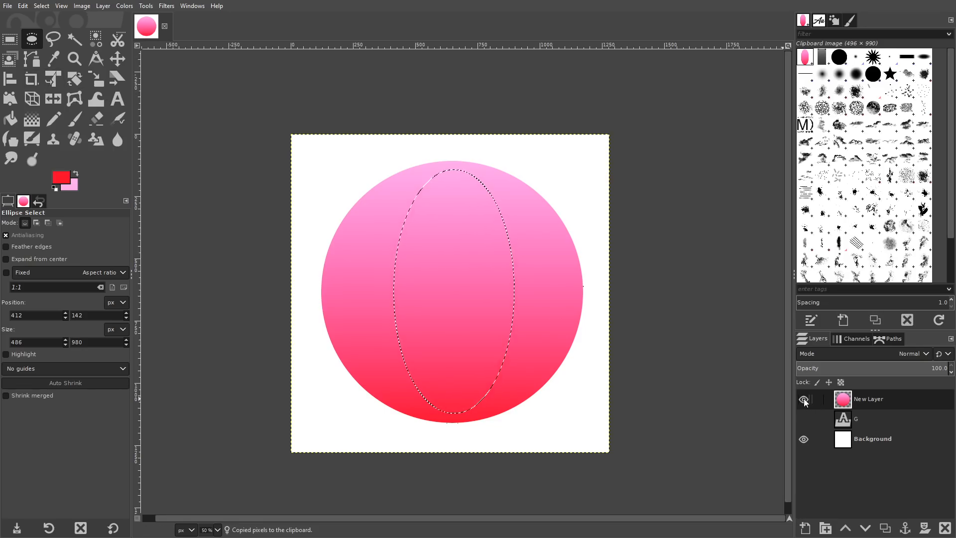
Hide the gradient circle layer, show the G layer, and add a new layer on top.
{"action": "left_click", "coordinate": [803, 399]}
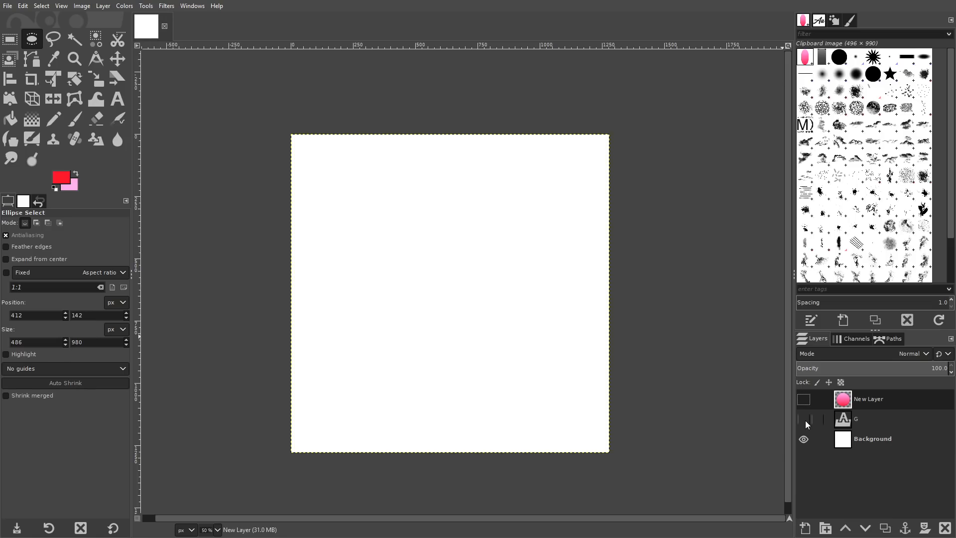
{"action": "left_click", "coordinate": [803, 419]}
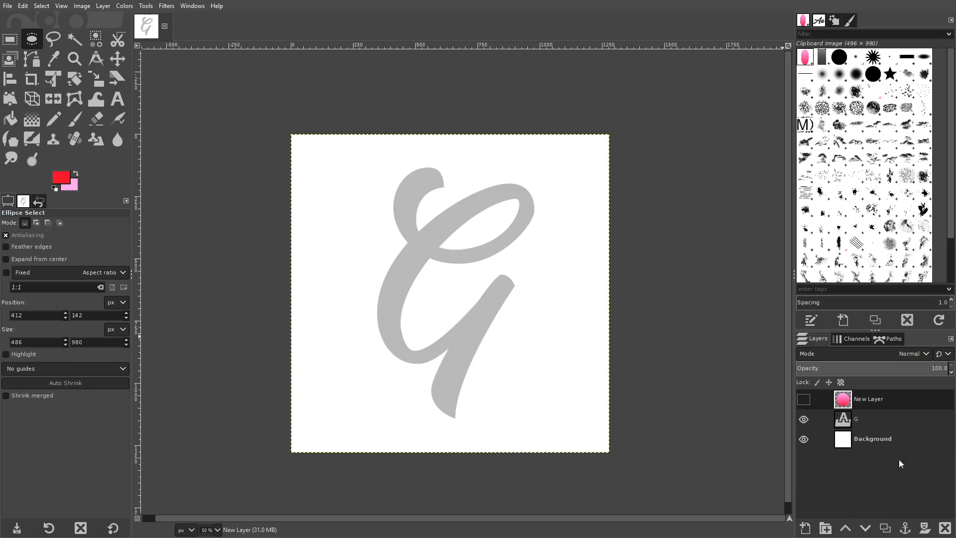
{"action": "mouse_move", "coordinate": [804, 529]}
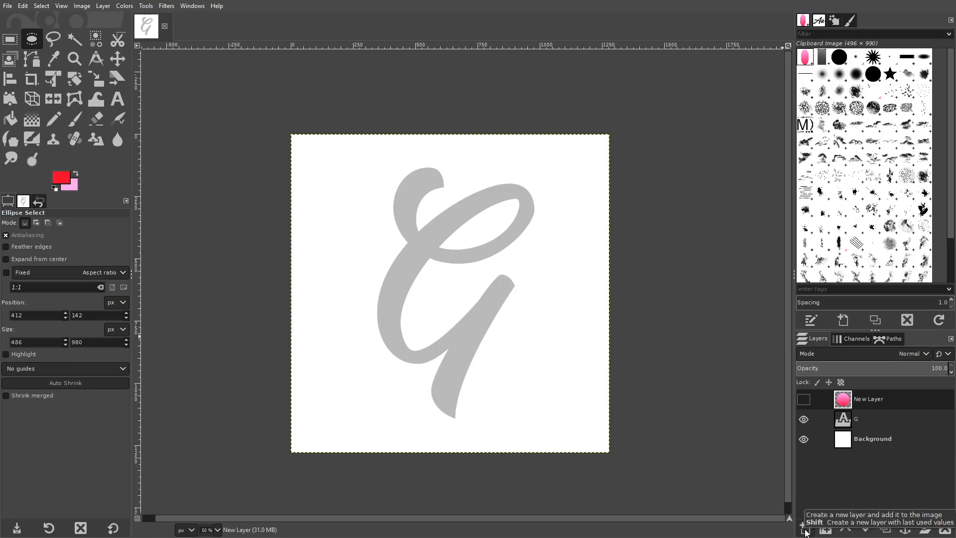
{"action": "left_click", "coordinate": [804, 527]}
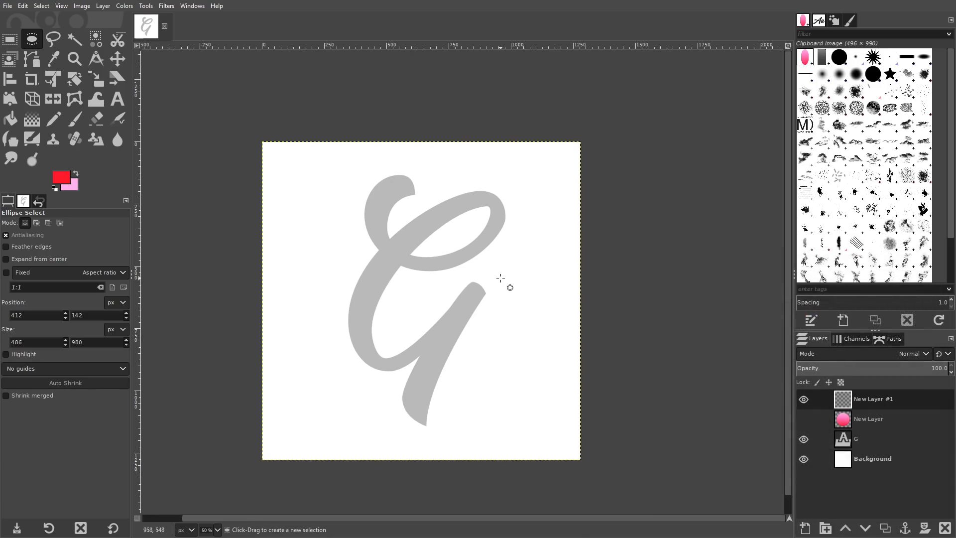
Select the Paintbrush with the Clipboard Image brush at size about 113, undoing a test stroke.
{"action": "left_click", "coordinate": [74, 119]}
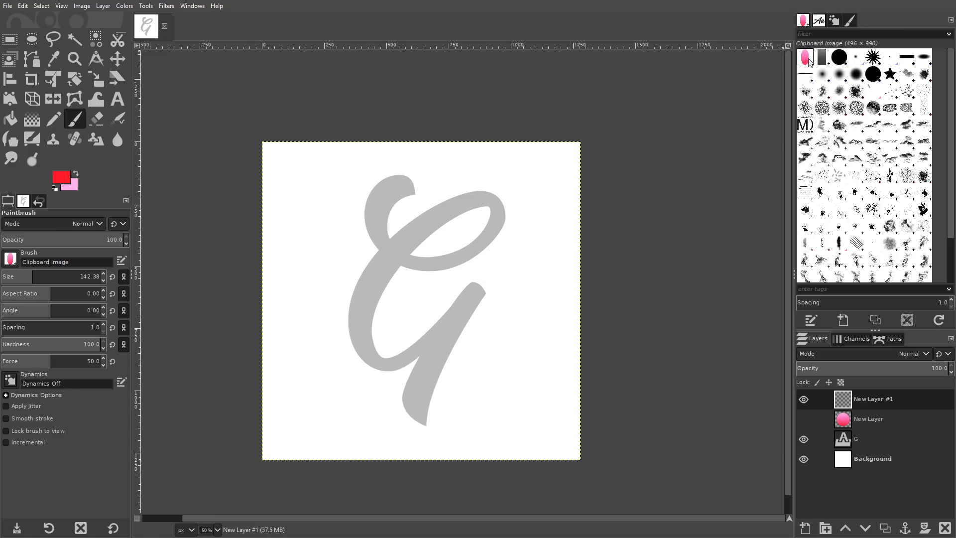
{"action": "mouse_move", "coordinate": [814, 303]}
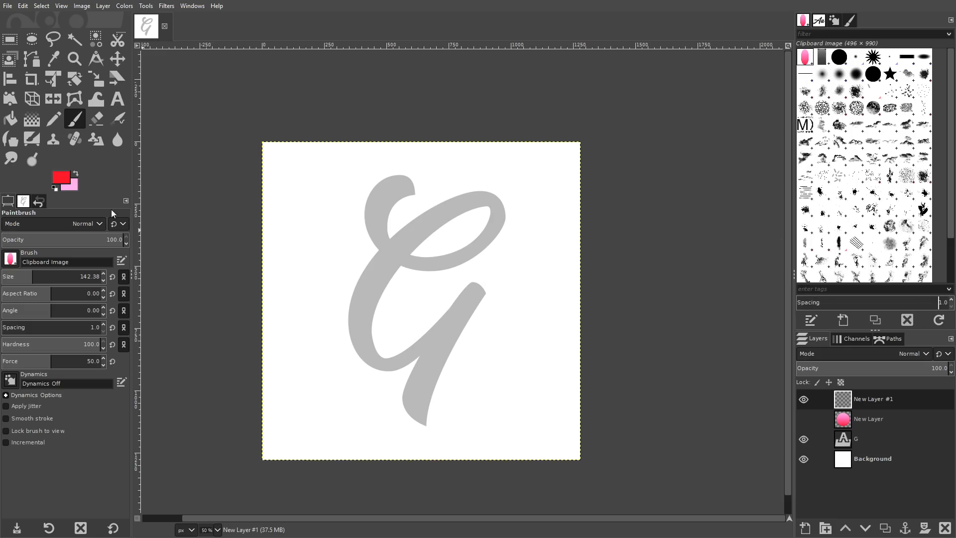
{"action": "mouse_move", "coordinate": [394, 171]}
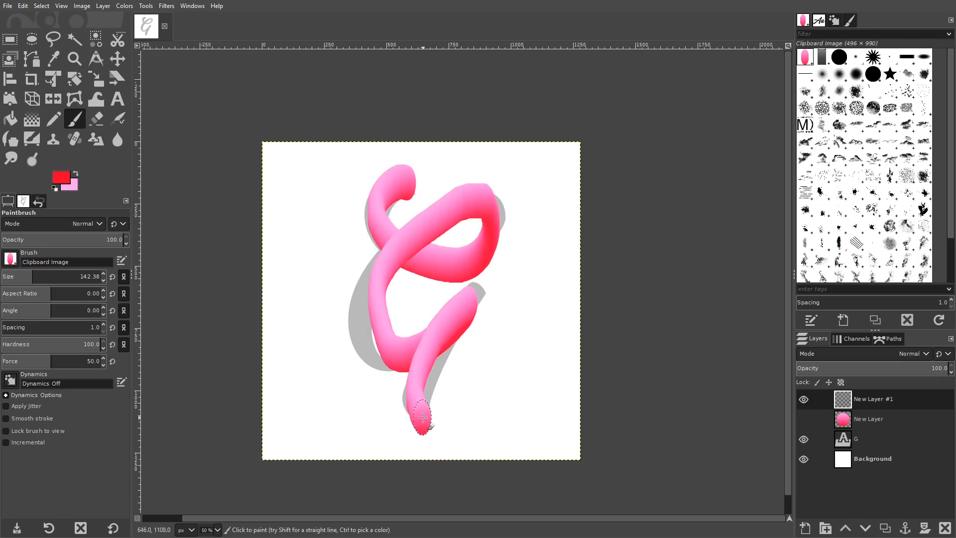
{"action": "left_click", "coordinate": [802, 419]}
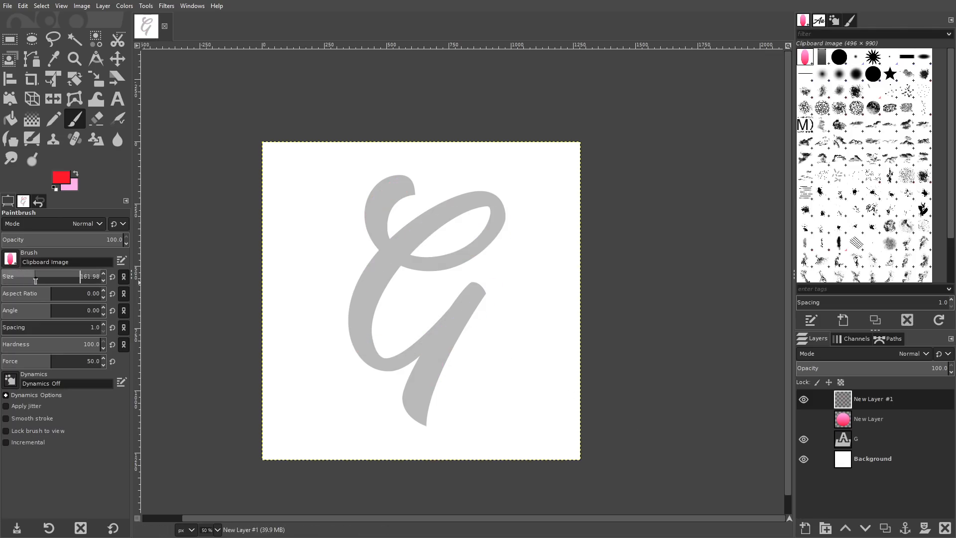
{"action": "mouse_move", "coordinate": [444, 237]}
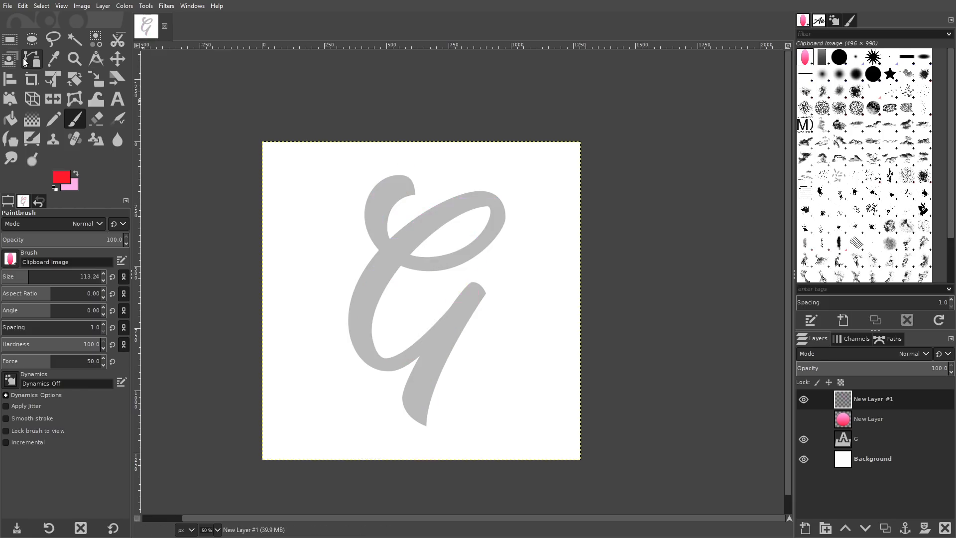
Activate the Paths tool and place the first anchor at the top of the grey G.
{"action": "left_click", "coordinate": [32, 60]}
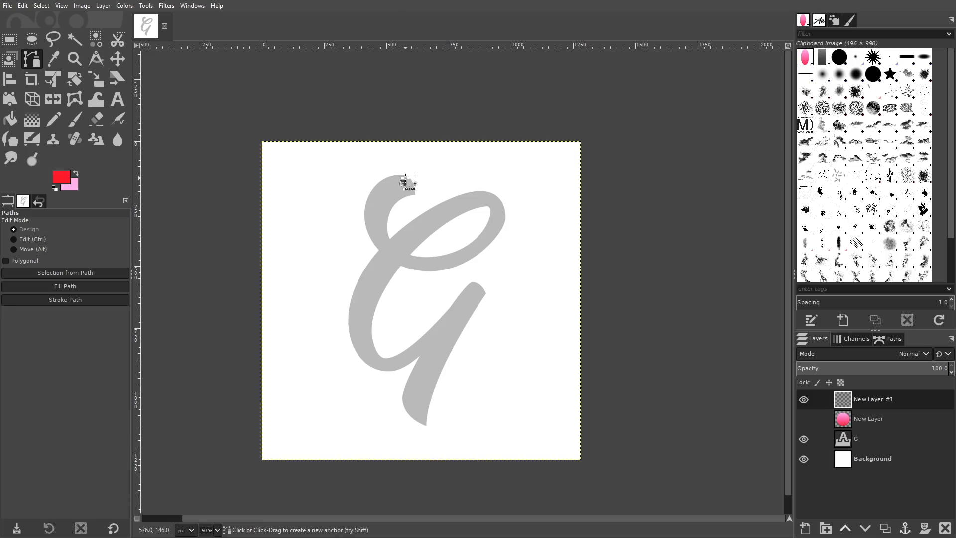
{"action": "mouse_move", "coordinate": [388, 197]}
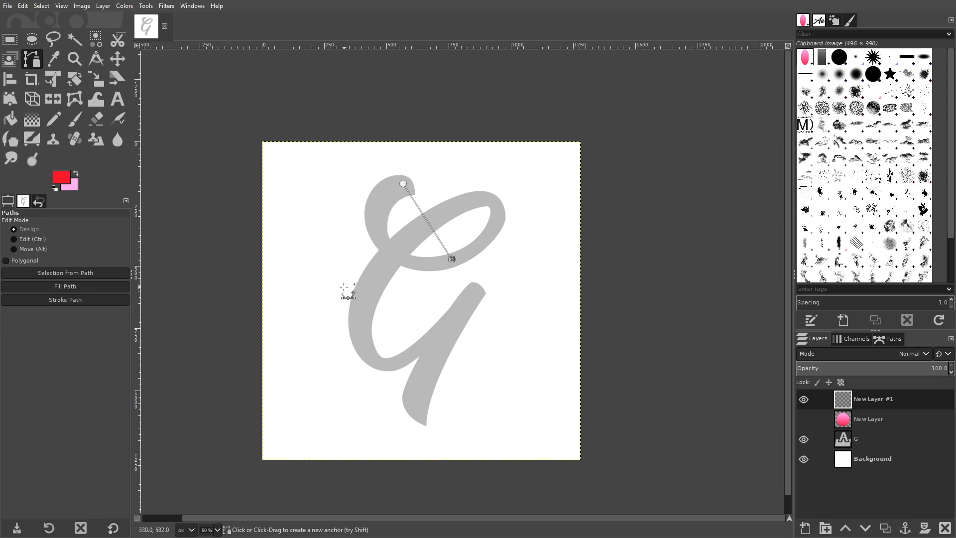
{"action": "mouse_move", "coordinate": [488, 204]}
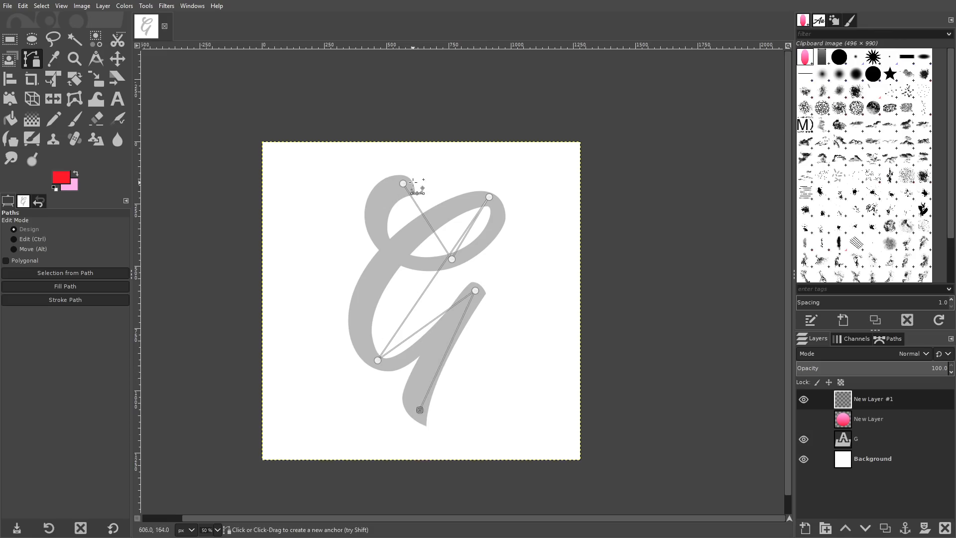
{"action": "mouse_move", "coordinate": [350, 342]}
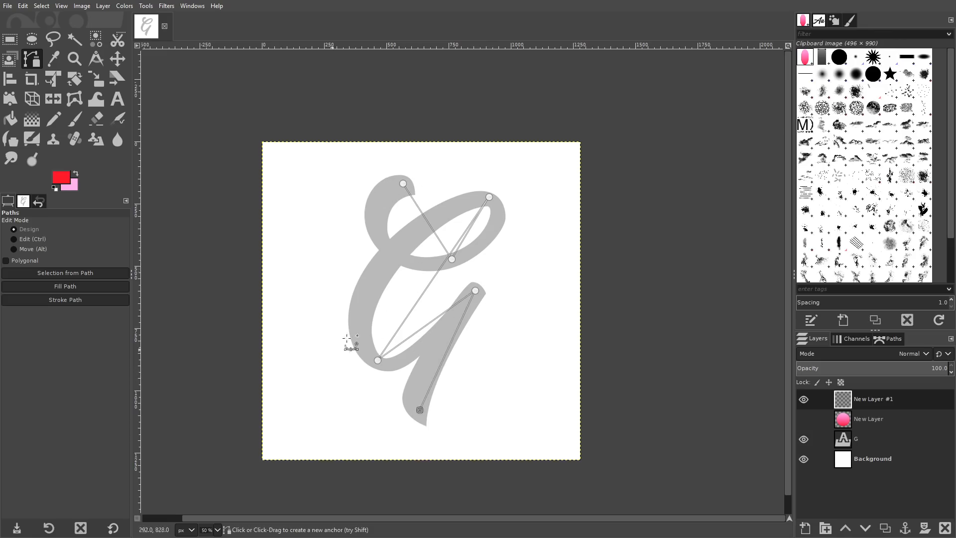
{"action": "mouse_move", "coordinate": [411, 244]}
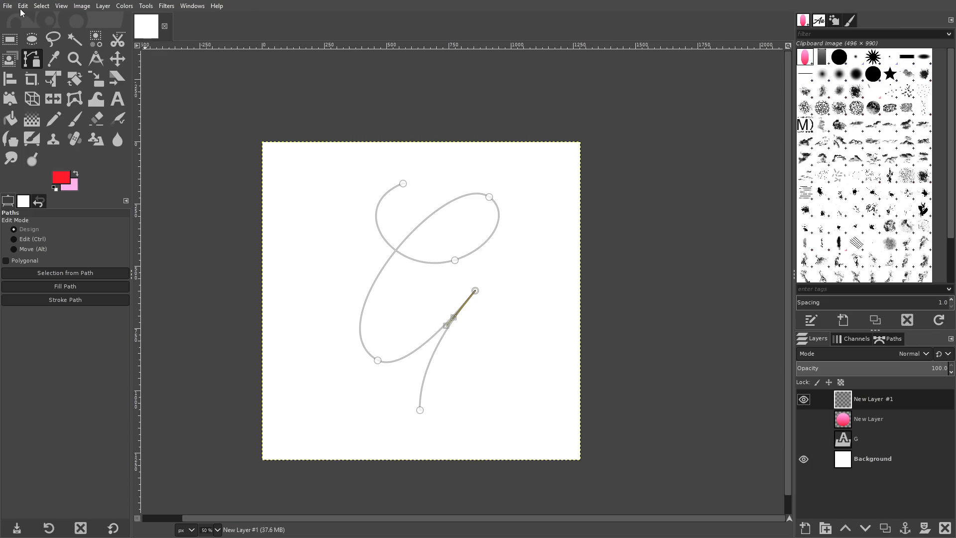
Stroke the G path with the Paintbrush, keeping Emulate brush dynamics on.
{"action": "left_click", "coordinate": [22, 5]}
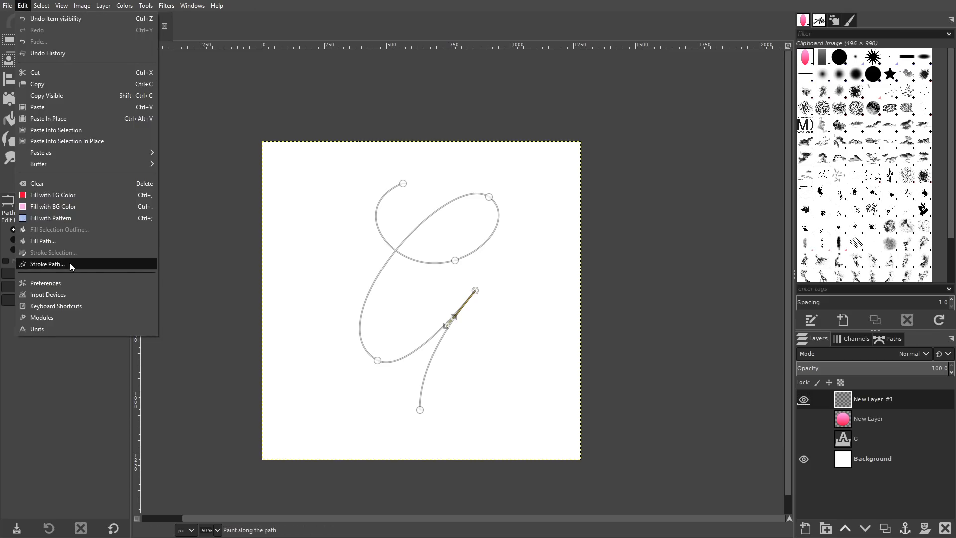
{"action": "left_click", "coordinate": [47, 263]}
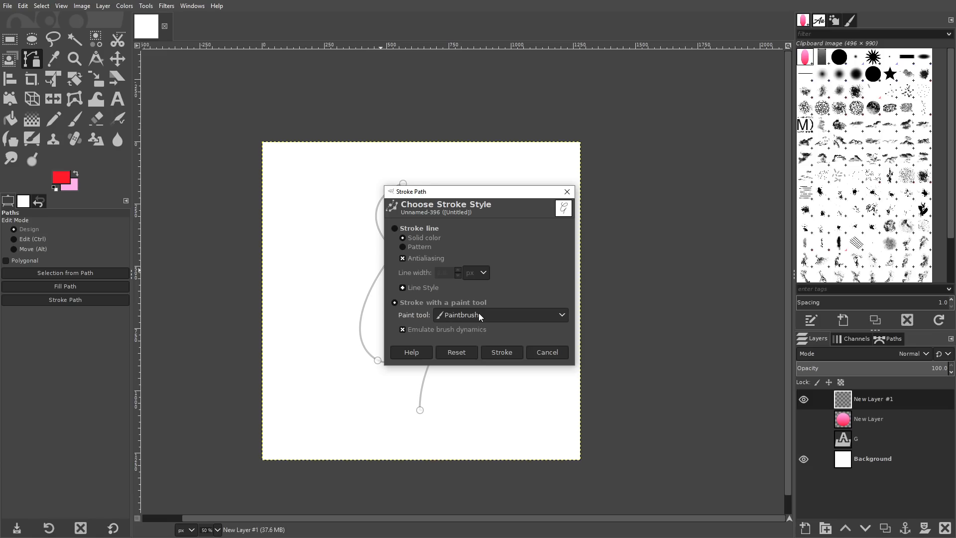
{"action": "mouse_move", "coordinate": [446, 335]}
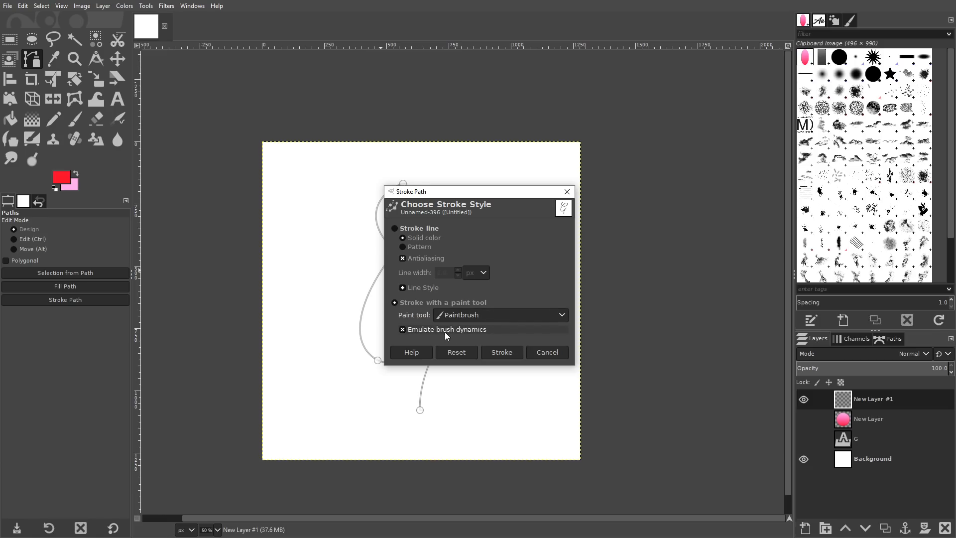
{"action": "left_click", "coordinate": [501, 352]}
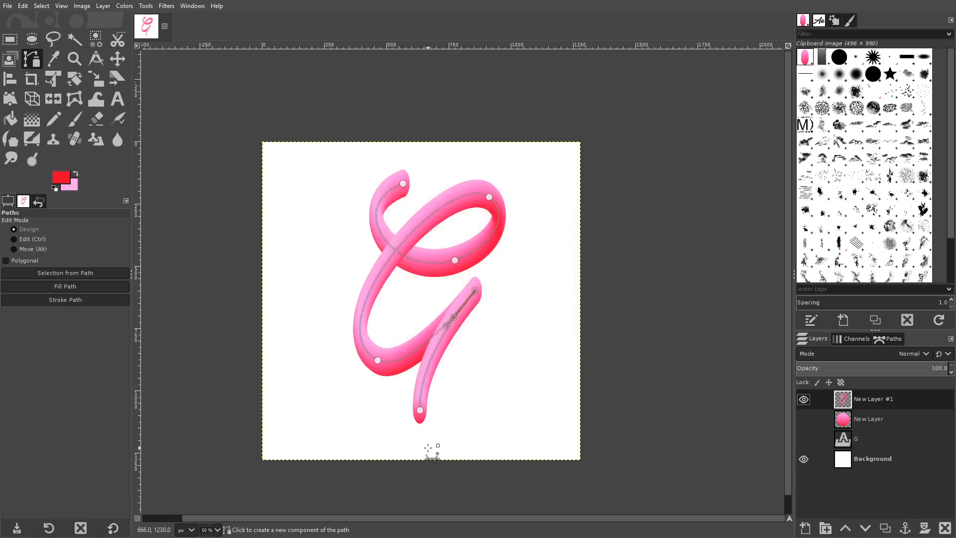
{"action": "mouse_move", "coordinate": [498, 174]}
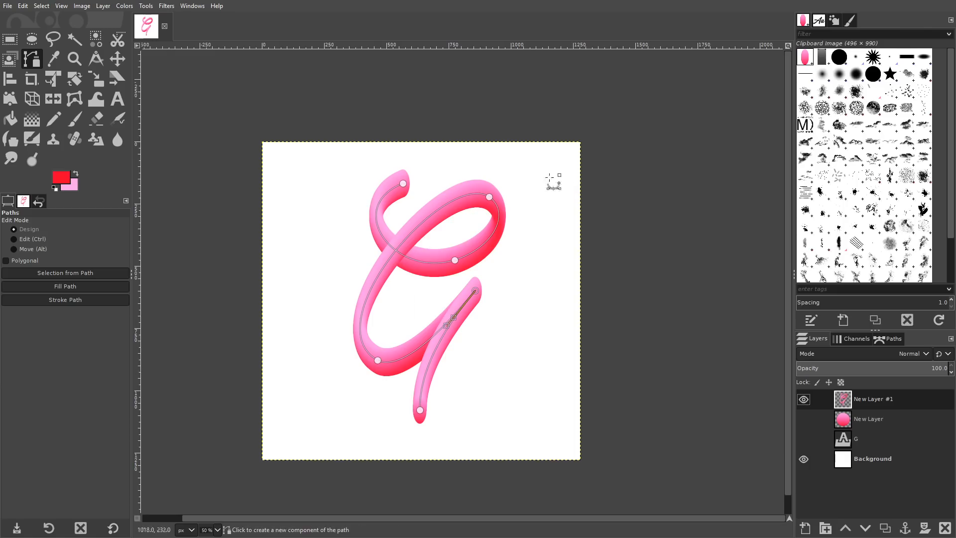
{"action": "mouse_move", "coordinate": [463, 202]}
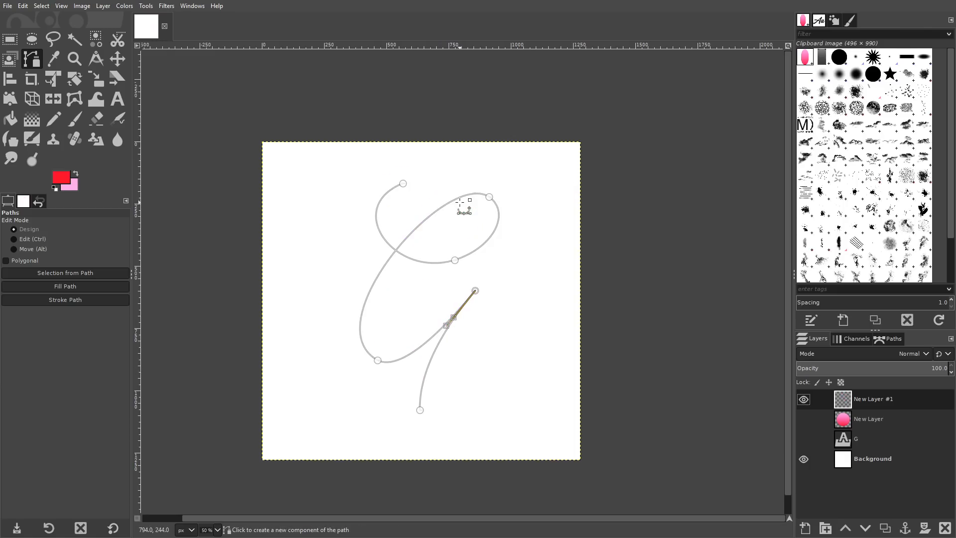
Restroke the G path with the Paintbrush at size about 139 for a slimmer tube.
{"action": "left_click", "coordinate": [74, 118]}
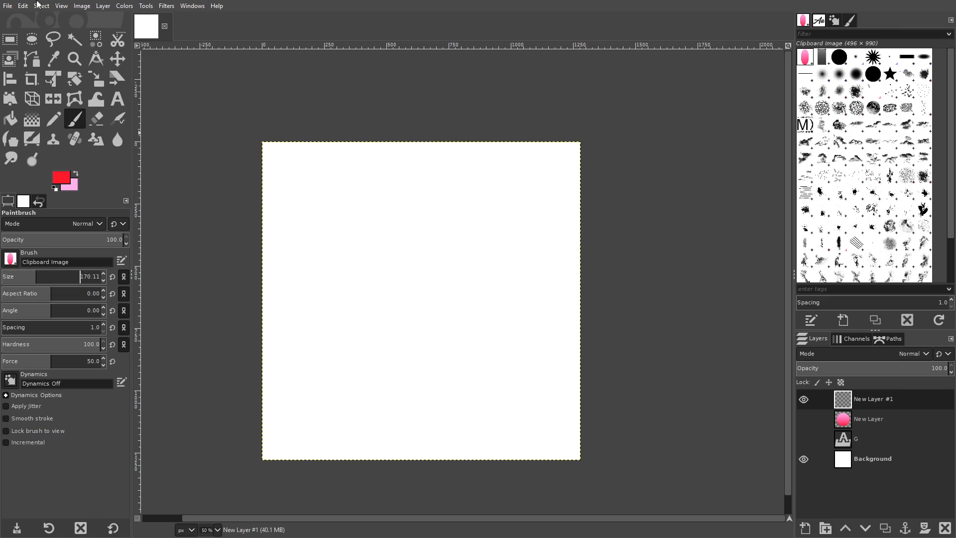
{"action": "left_click", "coordinate": [23, 5]}
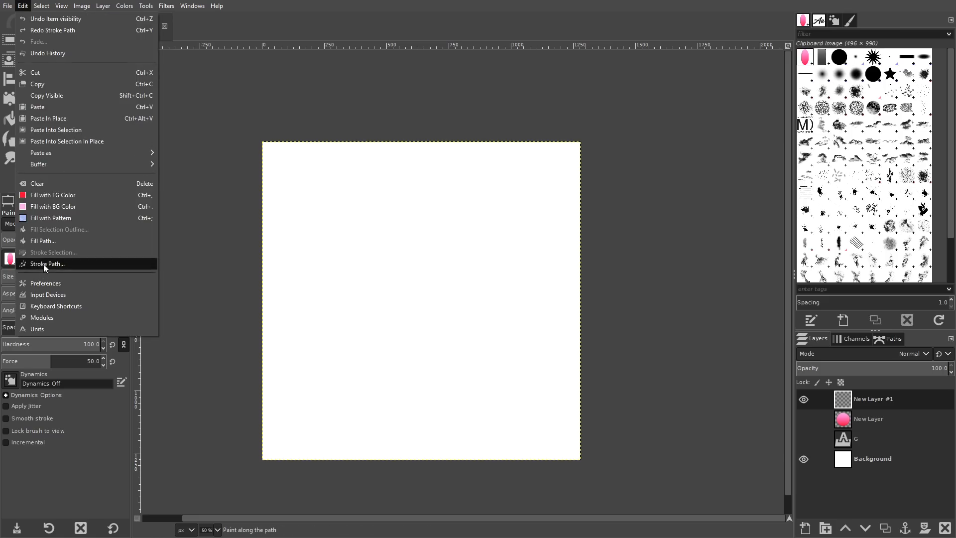
{"action": "left_click", "coordinate": [46, 263]}
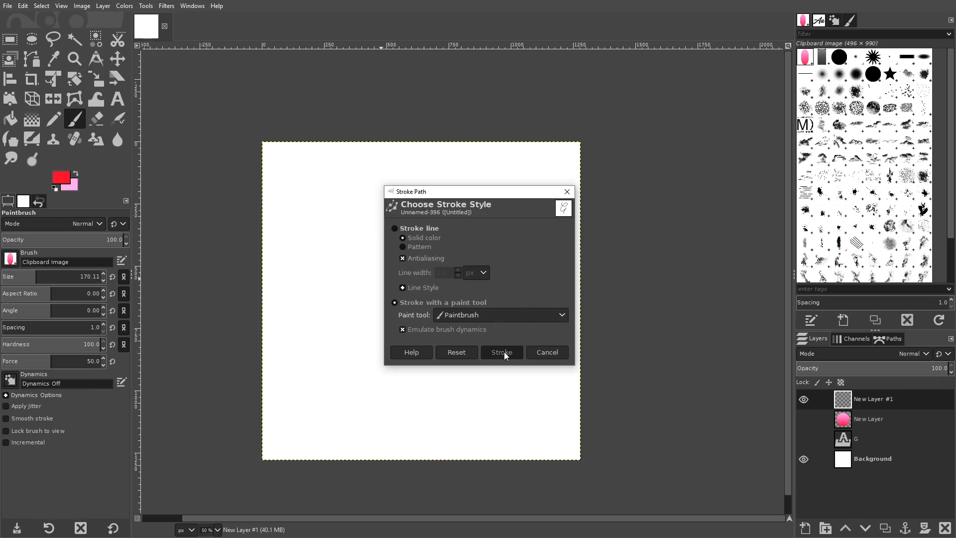
{"action": "left_click", "coordinate": [501, 352]}
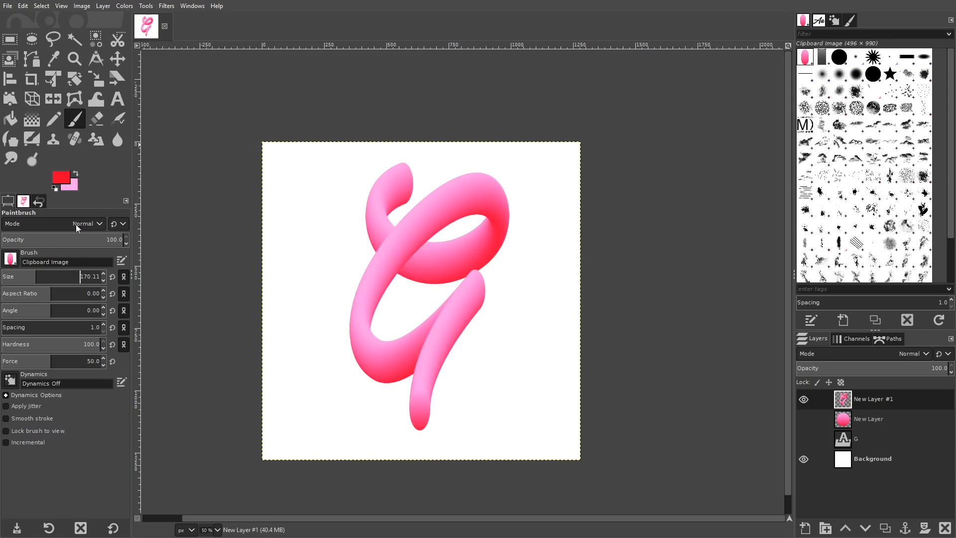
{"action": "mouse_move", "coordinate": [51, 276]}
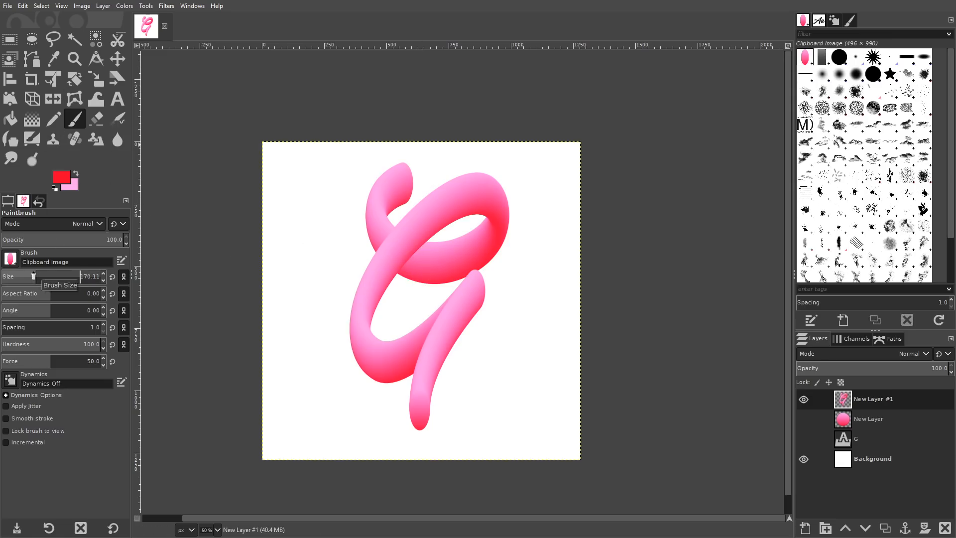
{"action": "mouse_move", "coordinate": [418, 277]}
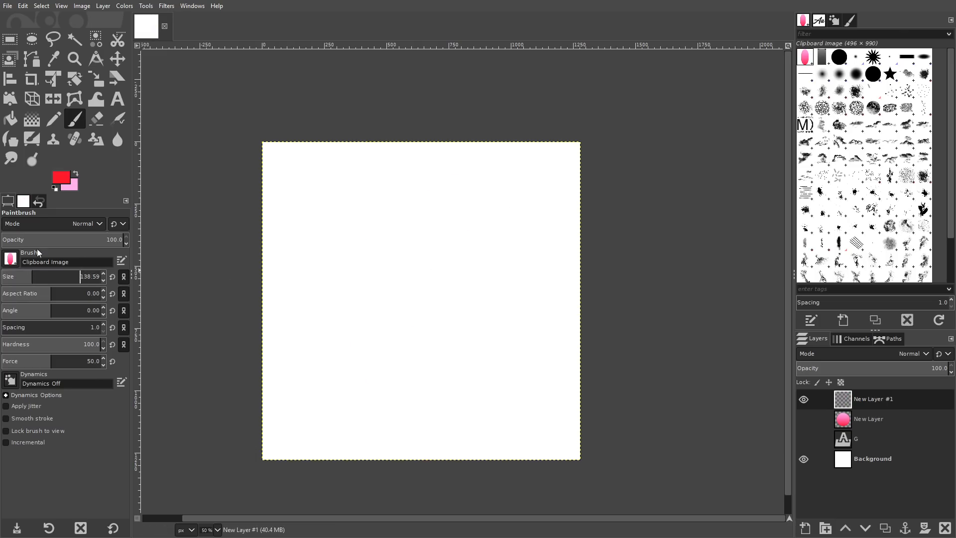
{"action": "left_click", "coordinate": [22, 5]}
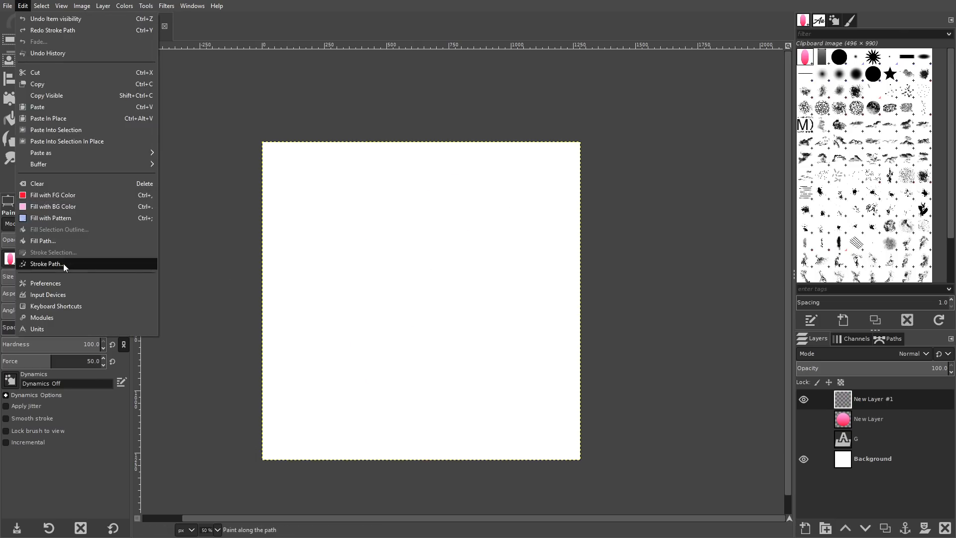
{"action": "left_click", "coordinate": [45, 263]}
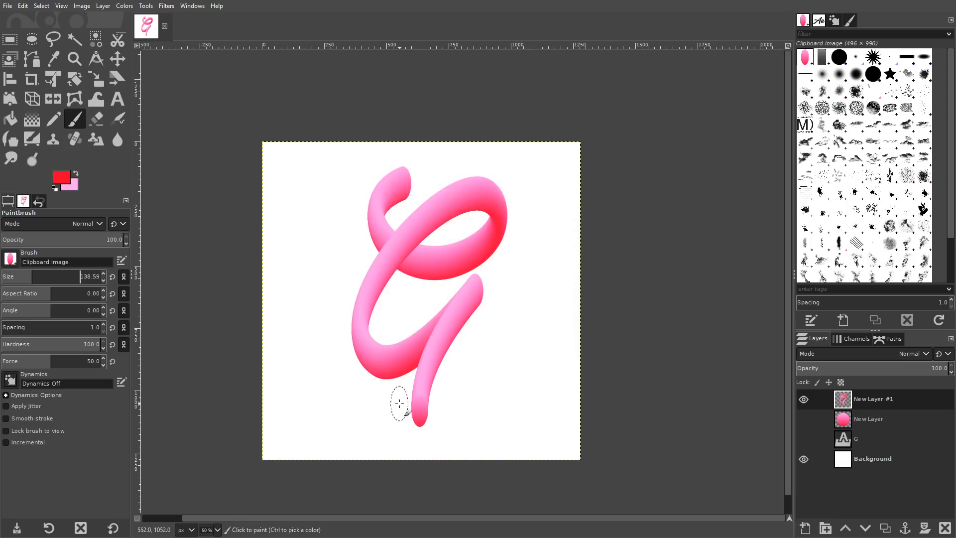
{"action": "mouse_move", "coordinate": [381, 247]}
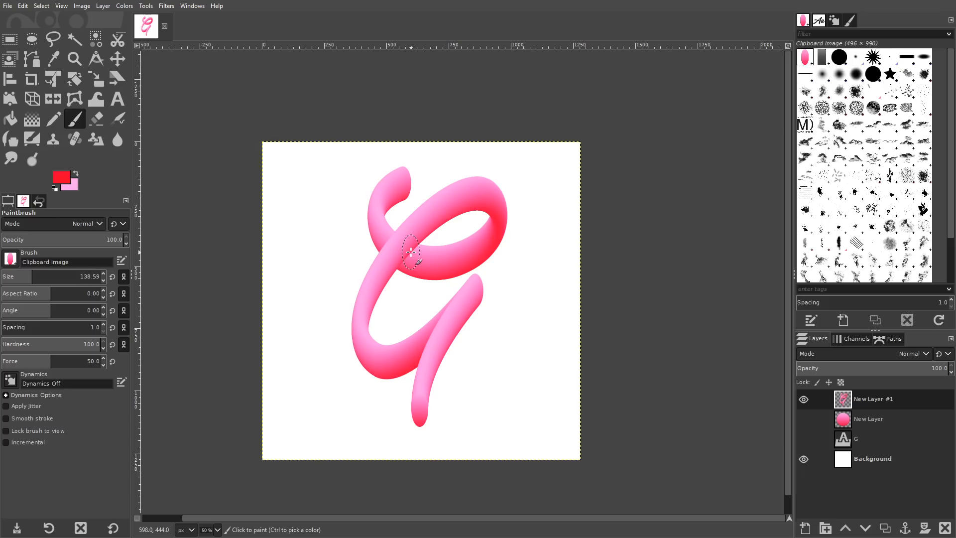
{"action": "mouse_move", "coordinate": [561, 321]}
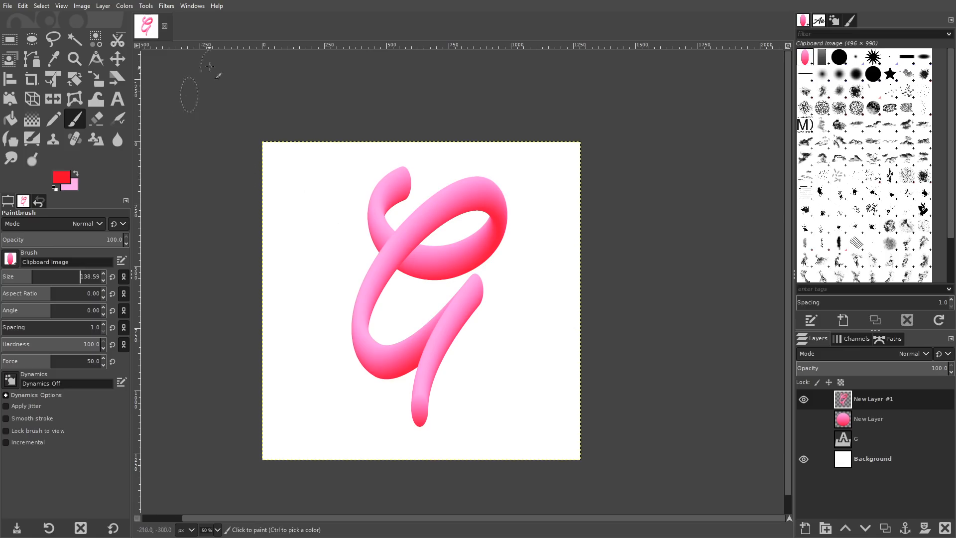
{"action": "left_click", "coordinate": [125, 6]}
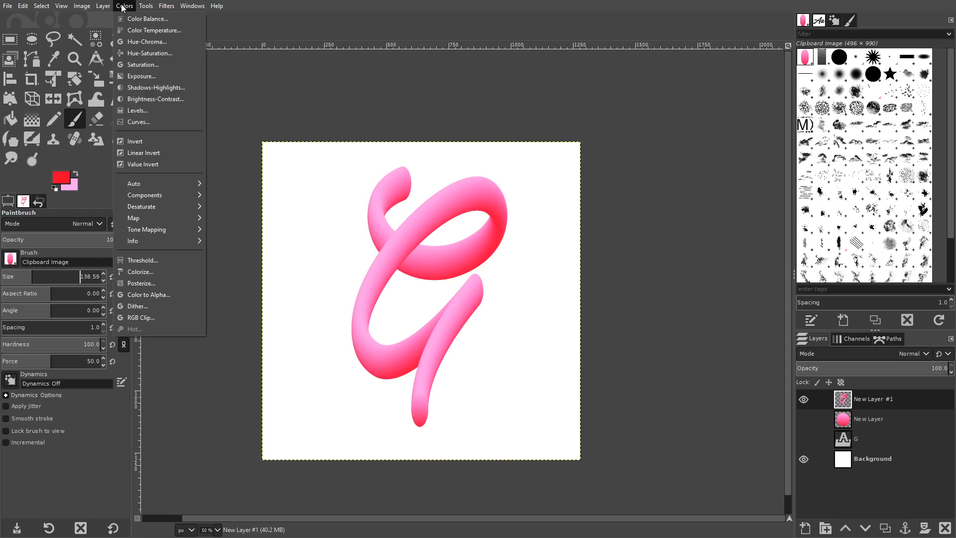
Apply Curves with a steeper Value curve and raised Blue curve, comparing via Preview.
{"action": "left_click", "coordinate": [139, 122]}
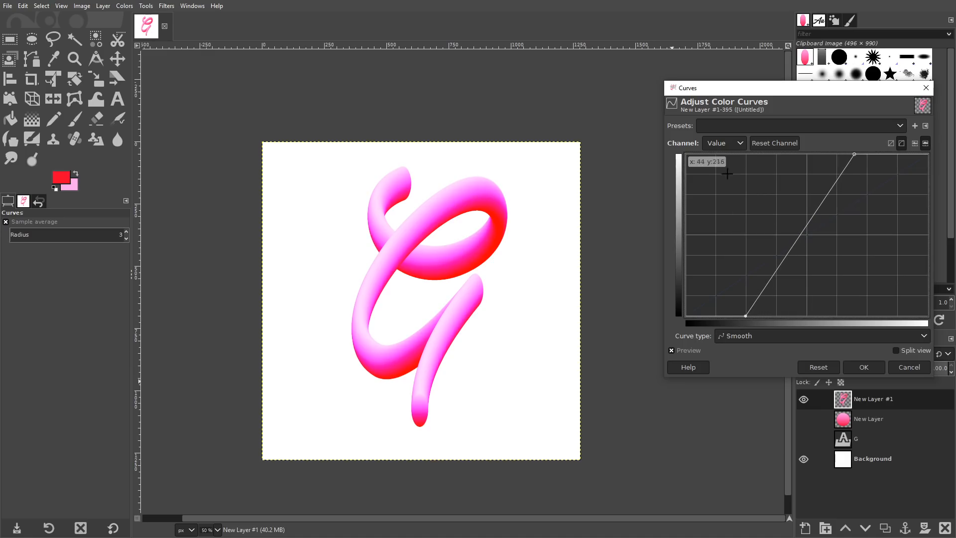
{"action": "left_click", "coordinate": [723, 143]}
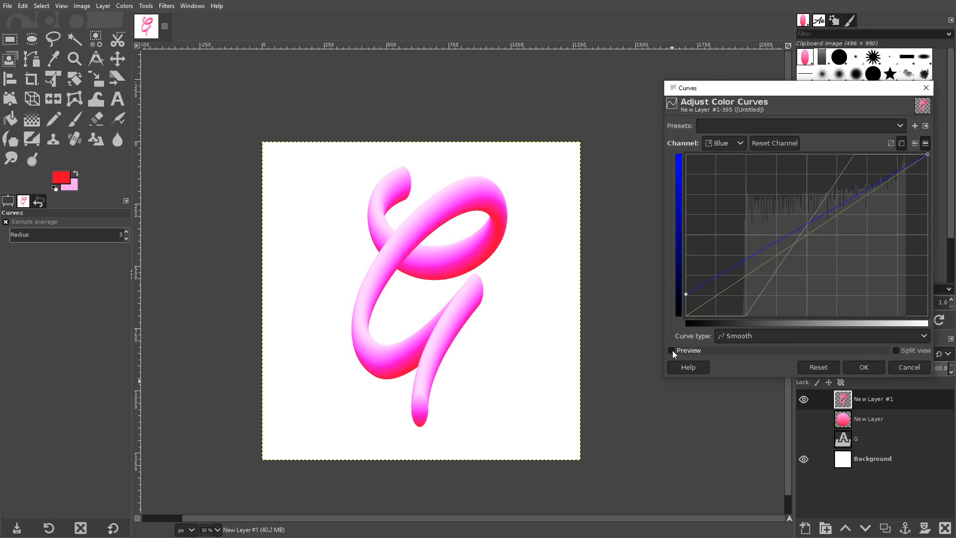
{"action": "left_click", "coordinate": [671, 350]}
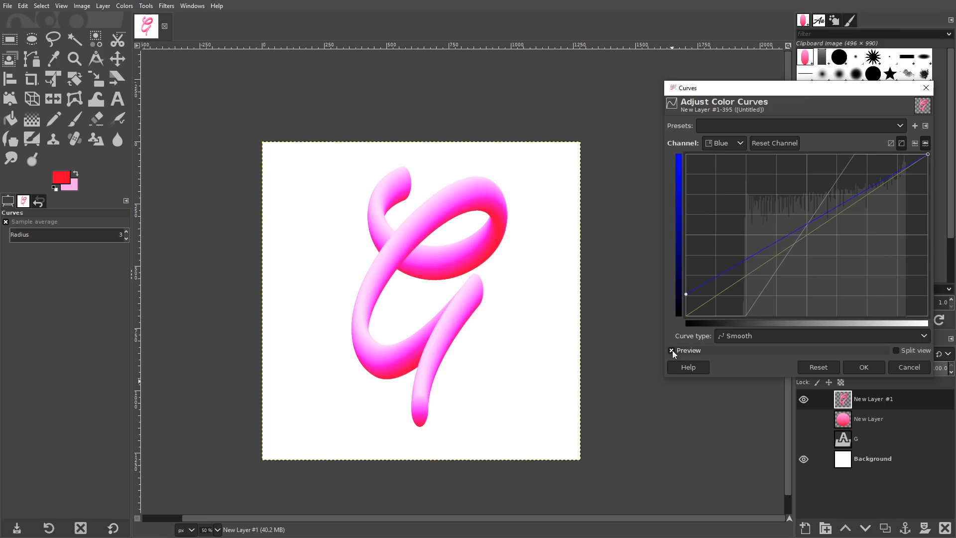
{"action": "left_click", "coordinate": [672, 350]}
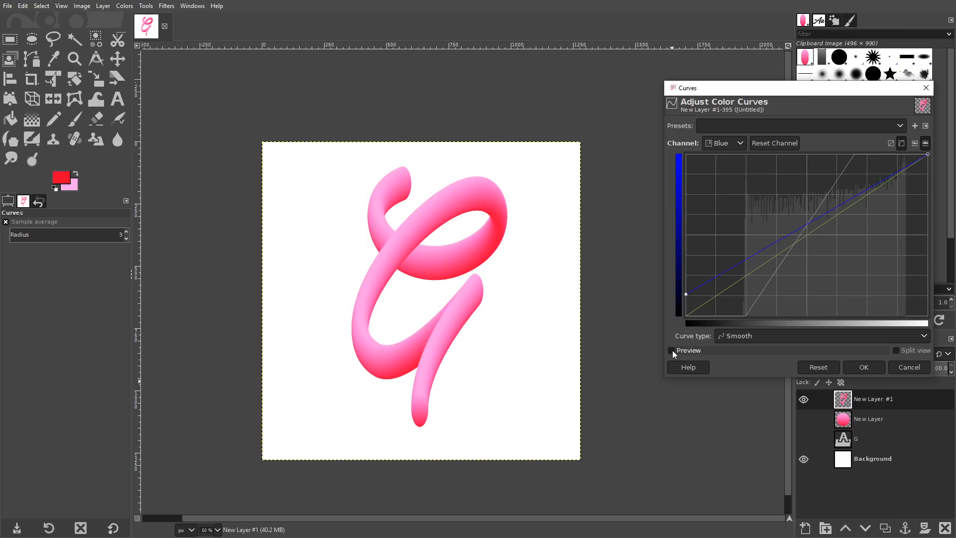
{"action": "left_click", "coordinate": [671, 350]}
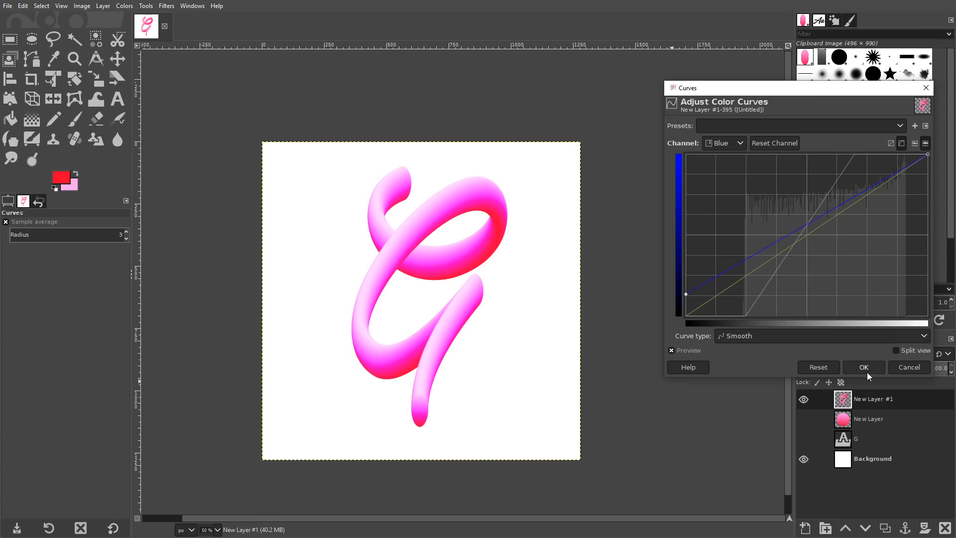
{"action": "left_click", "coordinate": [863, 366]}
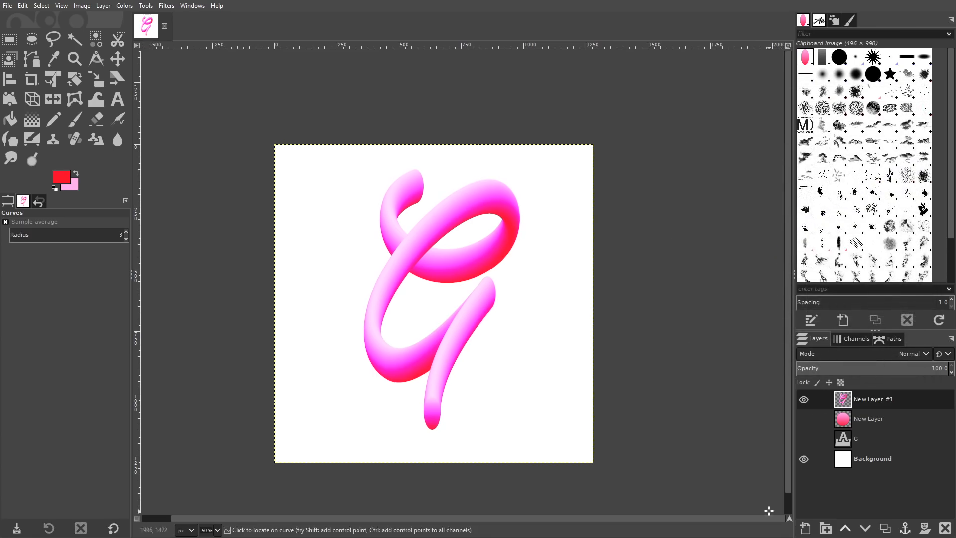
{"action": "left_click", "coordinate": [803, 459]}
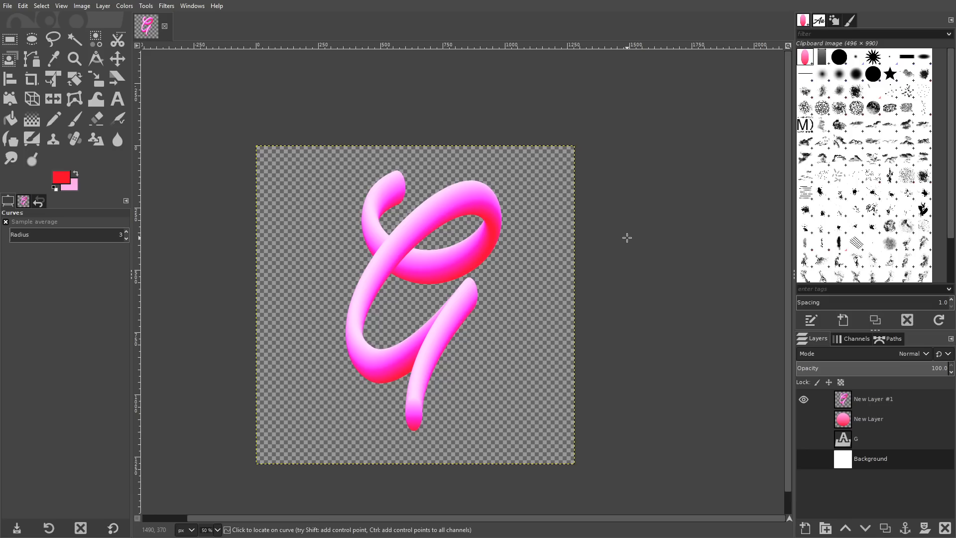
{"action": "mouse_move", "coordinate": [566, 339]}
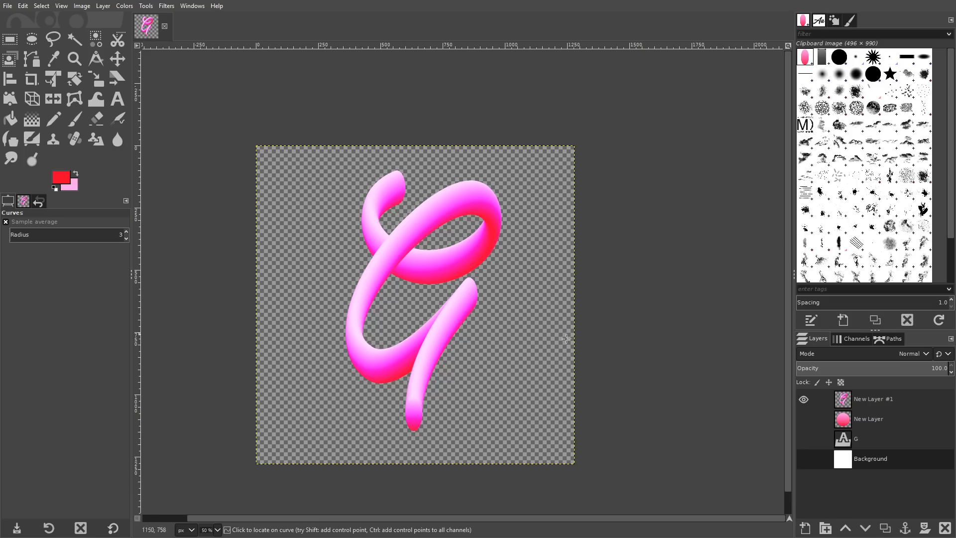
{"action": "left_click", "coordinate": [803, 458]}
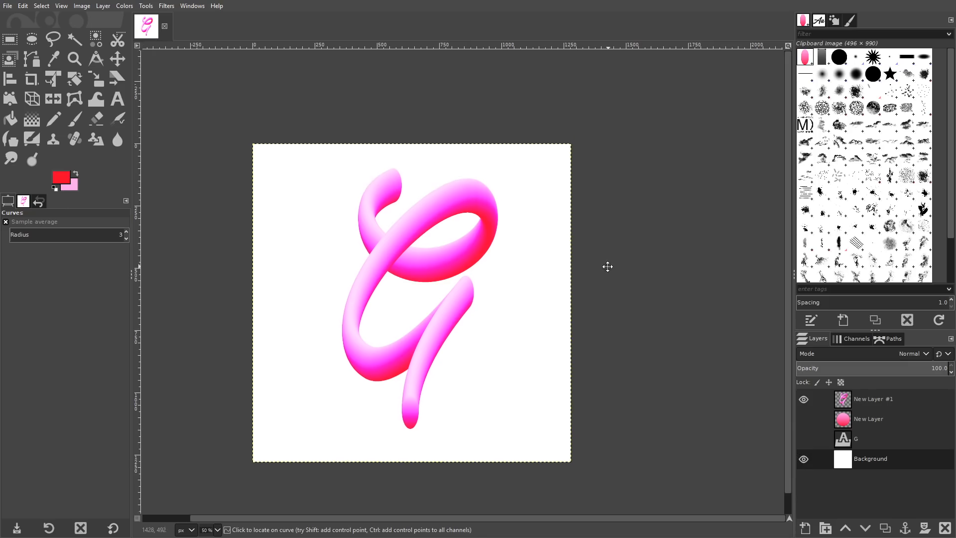